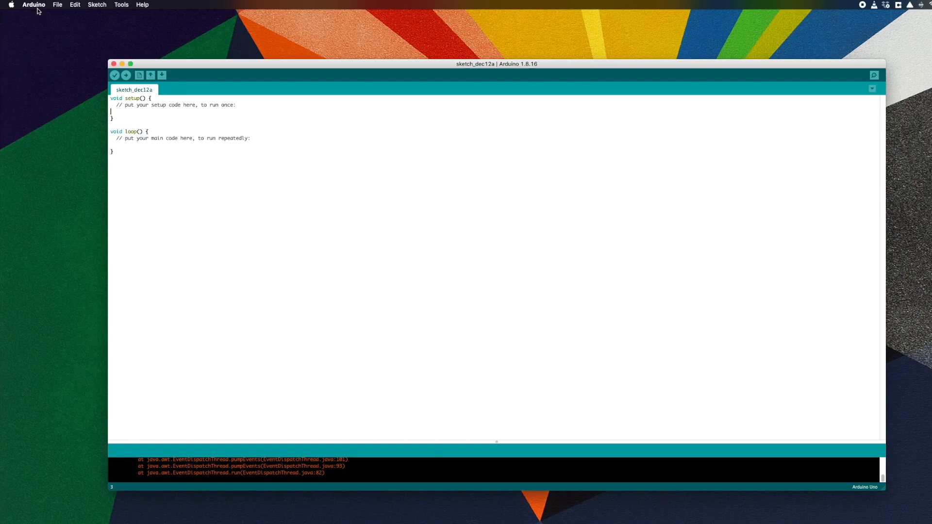
left_click(34, 5)
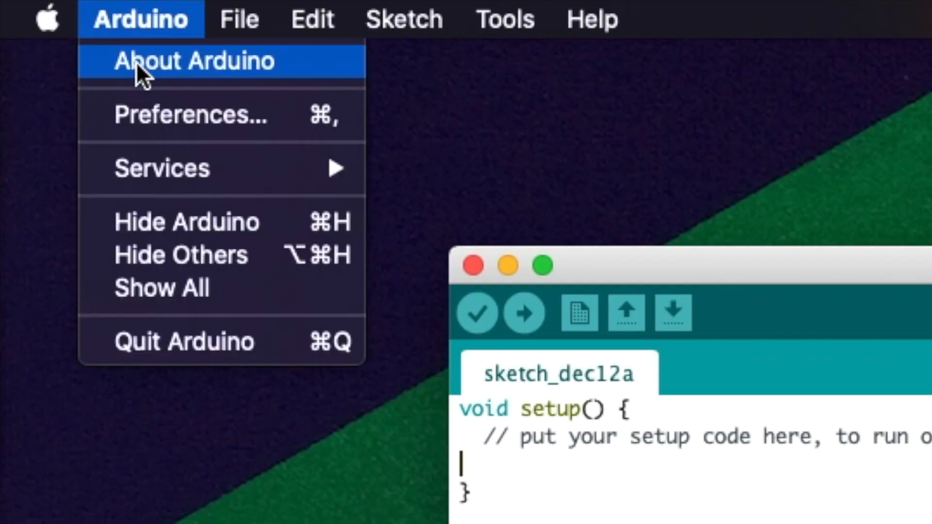
mouse_move(149, 115)
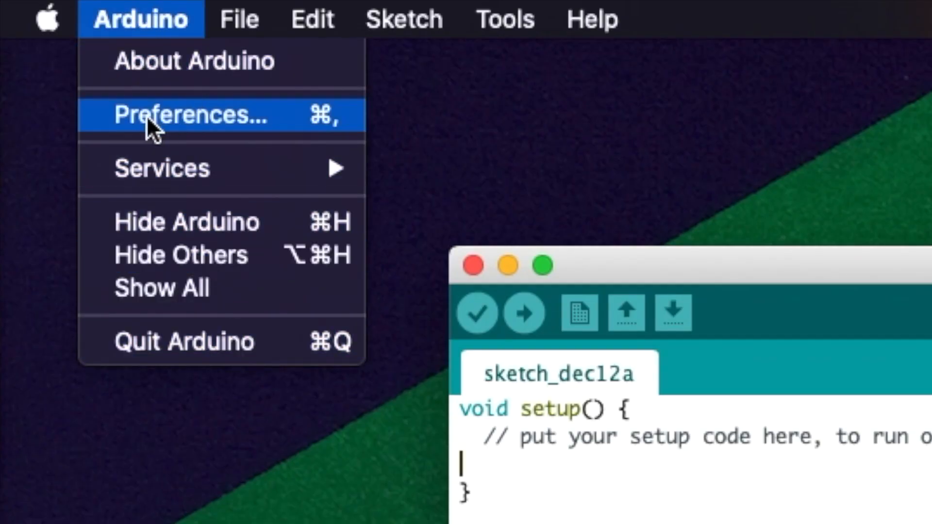
left_click(191, 114)
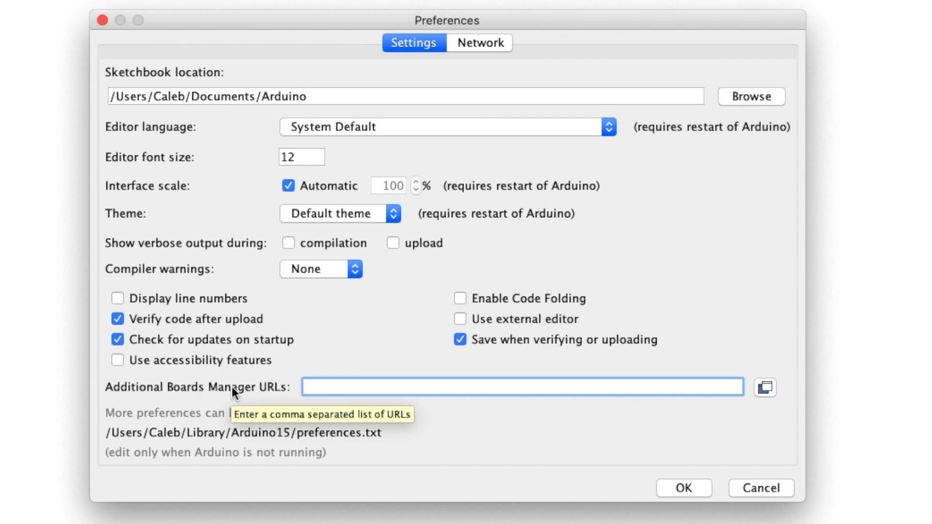
mouse_move(252, 387)
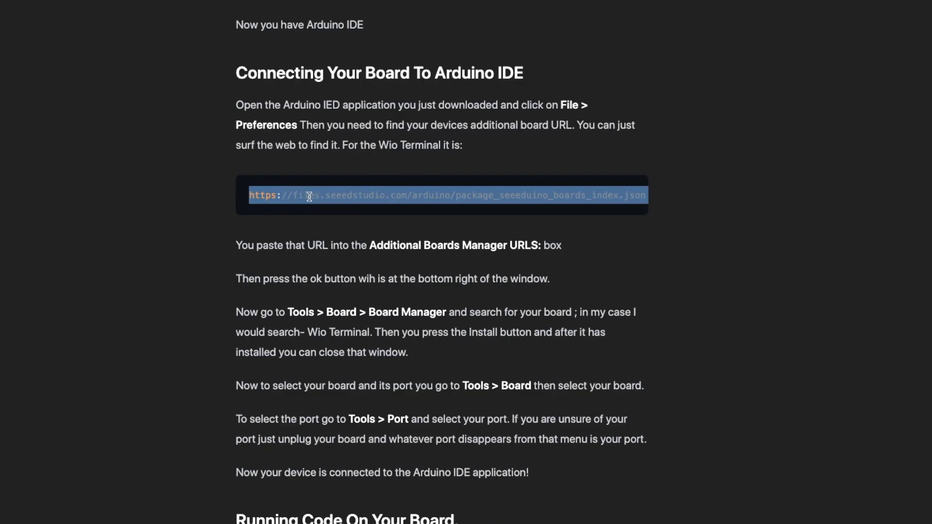
right_click(309, 196)
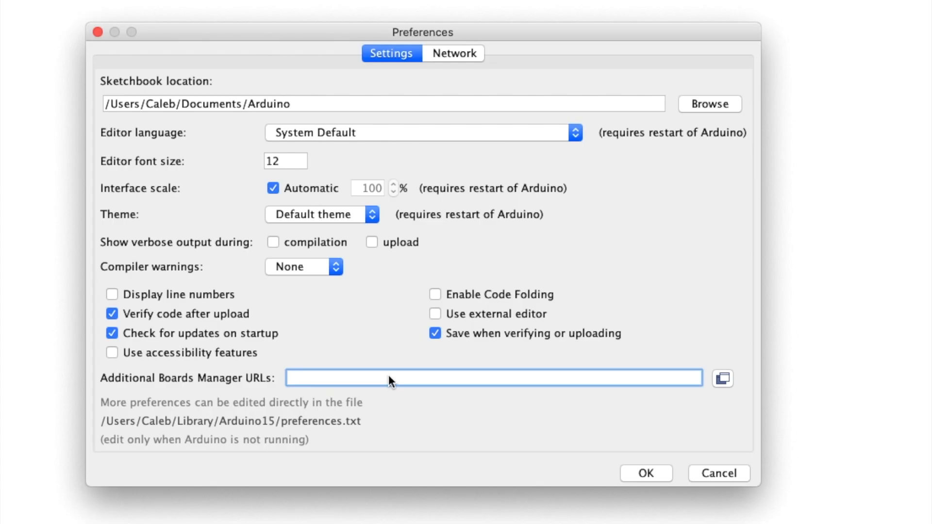
mouse_move(392, 379)
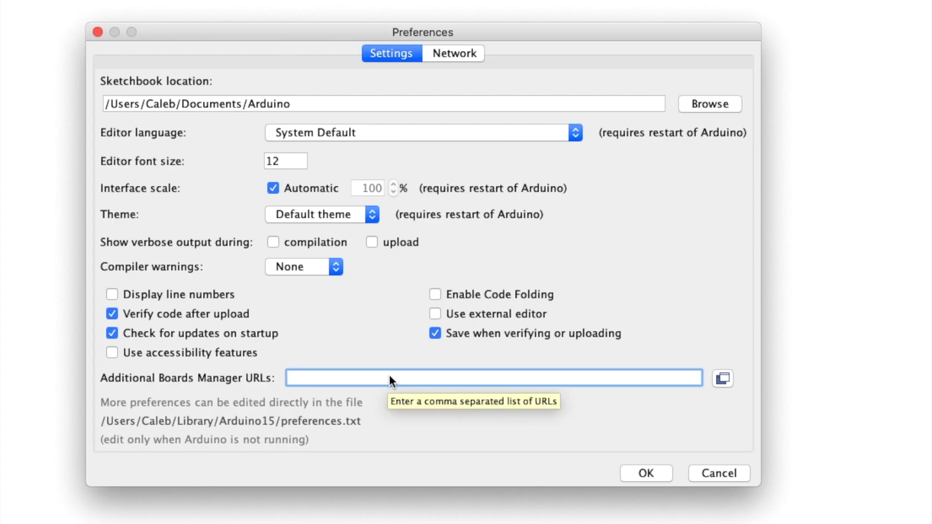
type("https://files.seeedstudio.com/arduino/package_seeeduino_boards_index.json")
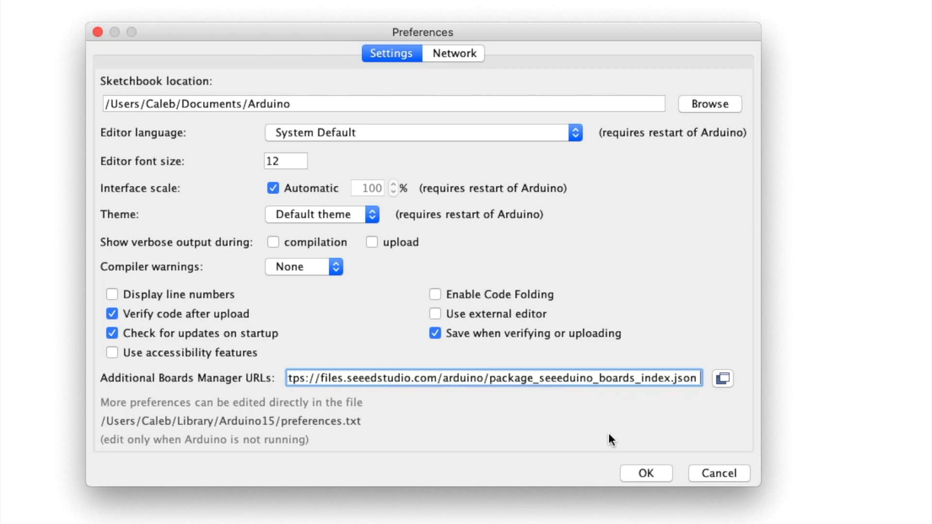
left_click(319, 12)
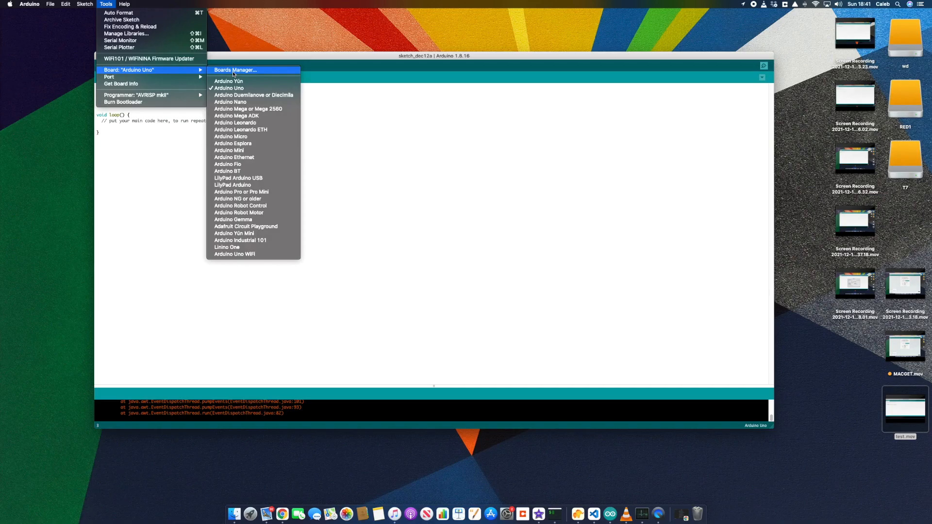
- Search the Boards Manager for 'wio terminal' and install Seeed SAMD Boards
left_click(234, 70)
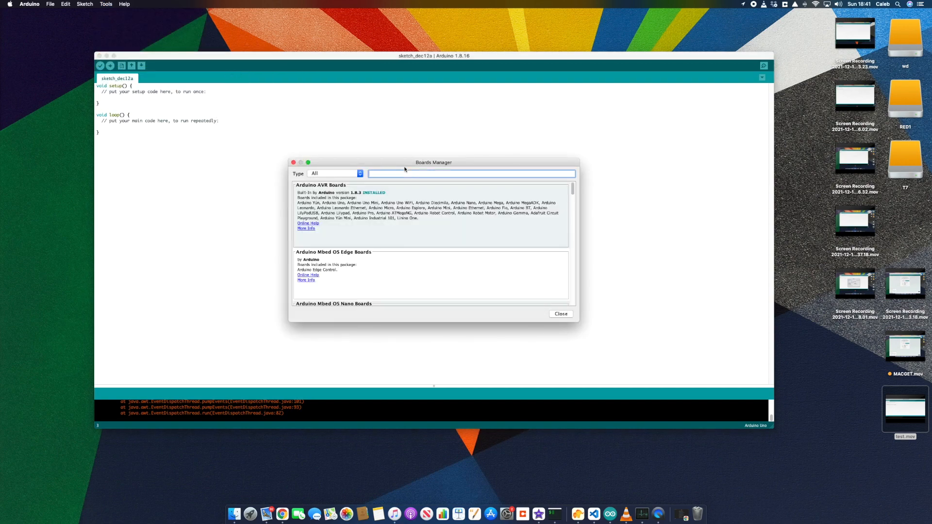
type("wio terminal")
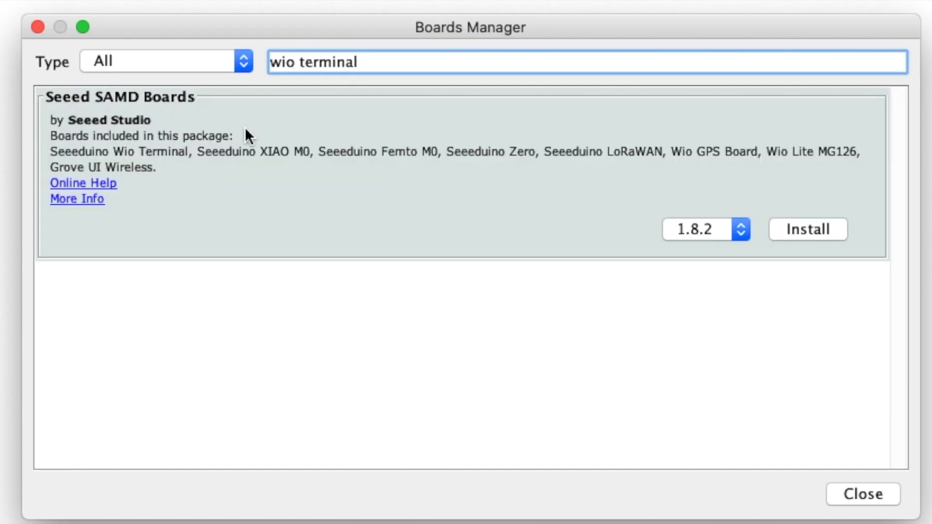
left_click(807, 230)
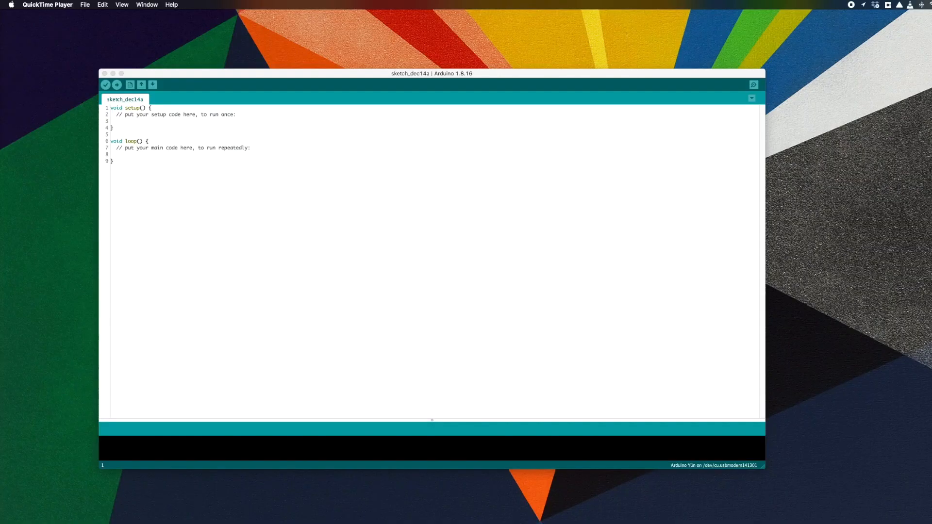
- Select Seeeduino Wio Terminal as the board and its usbmodem port
left_click(217, 153)
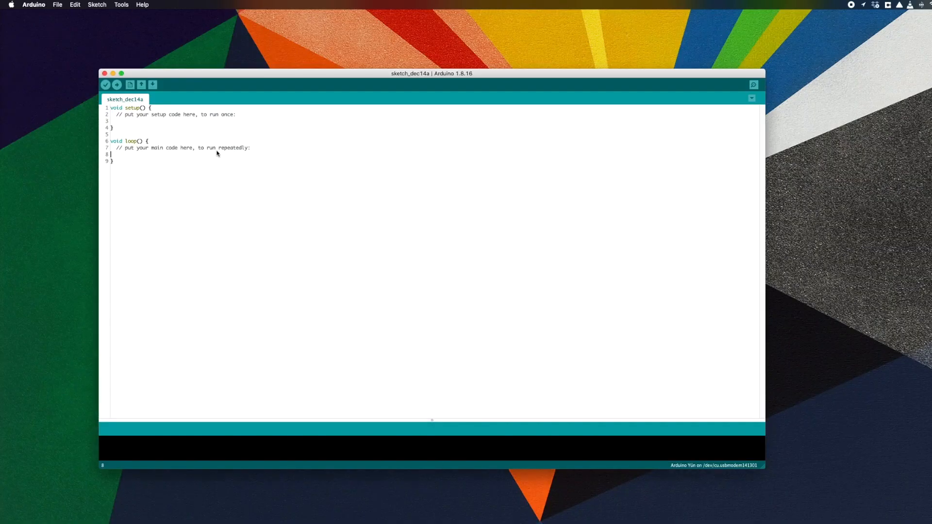
left_click(121, 5)
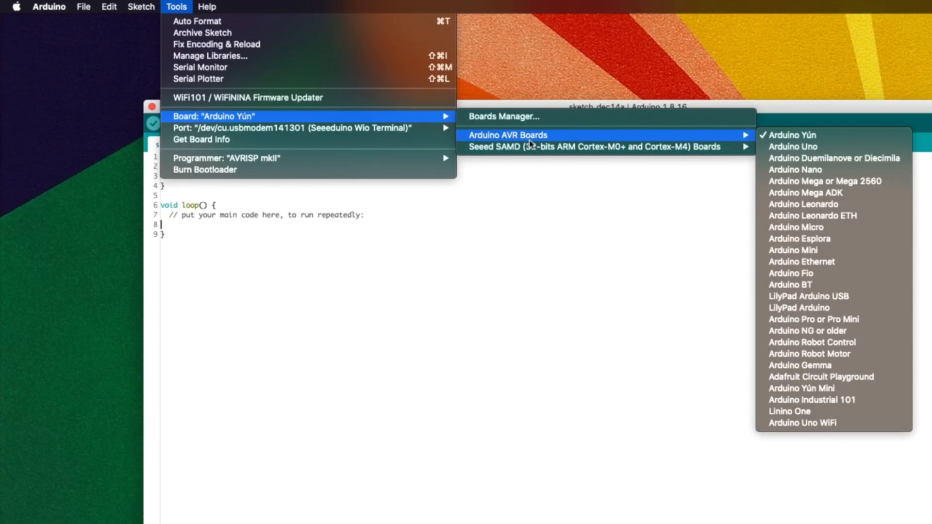
mouse_move(592, 146)
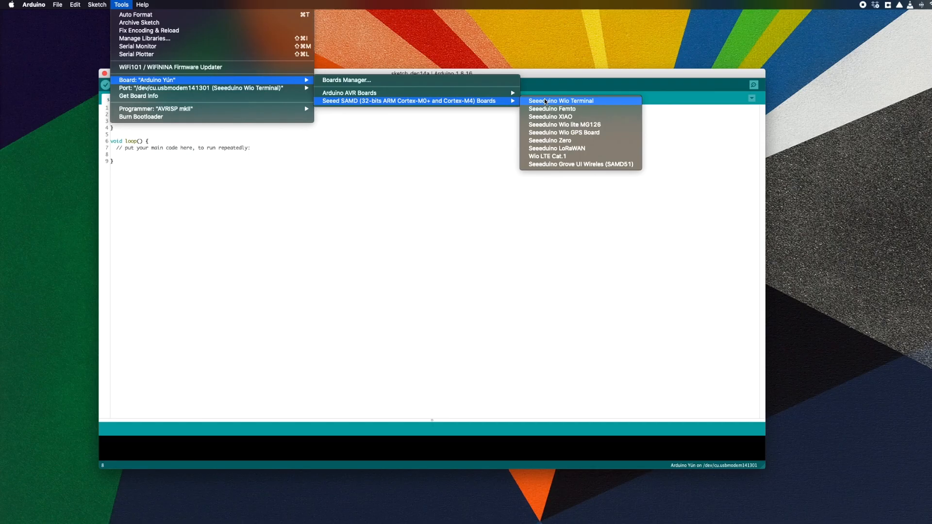
left_click(561, 101)
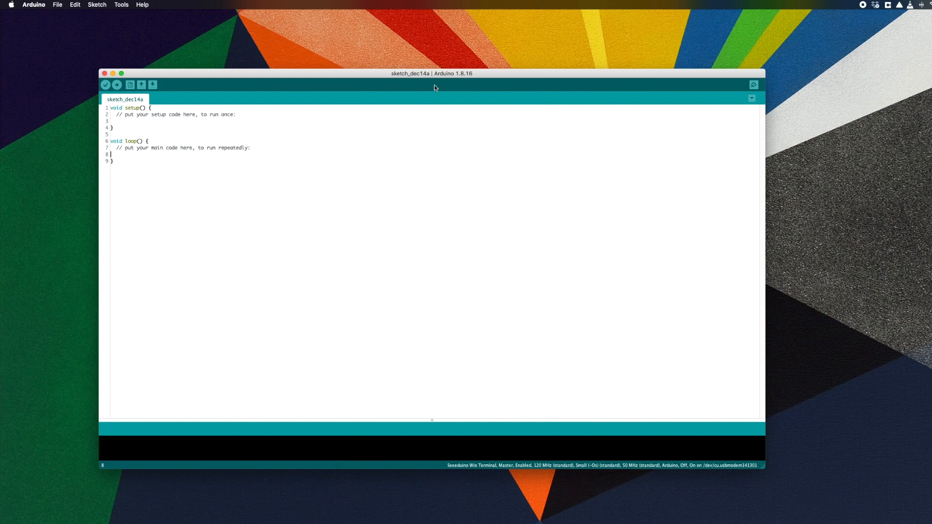
left_click(225, 8)
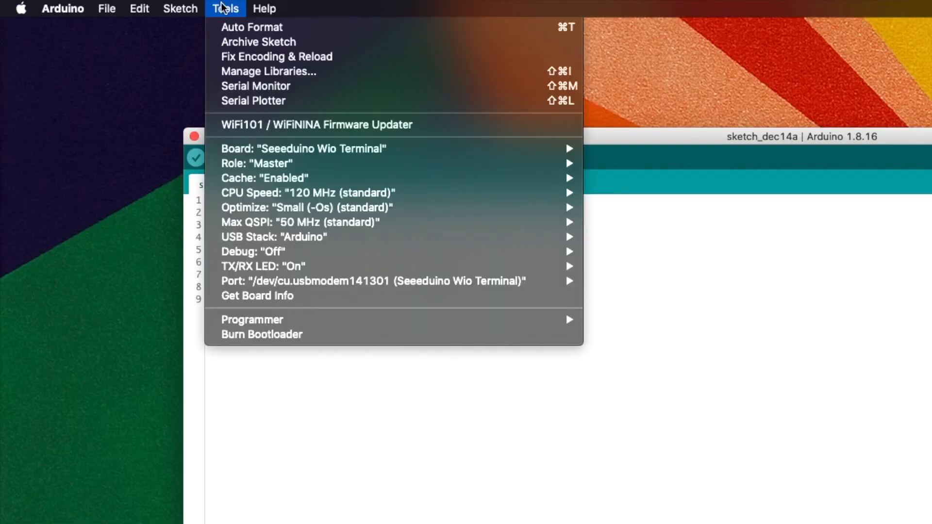
mouse_move(371, 281)
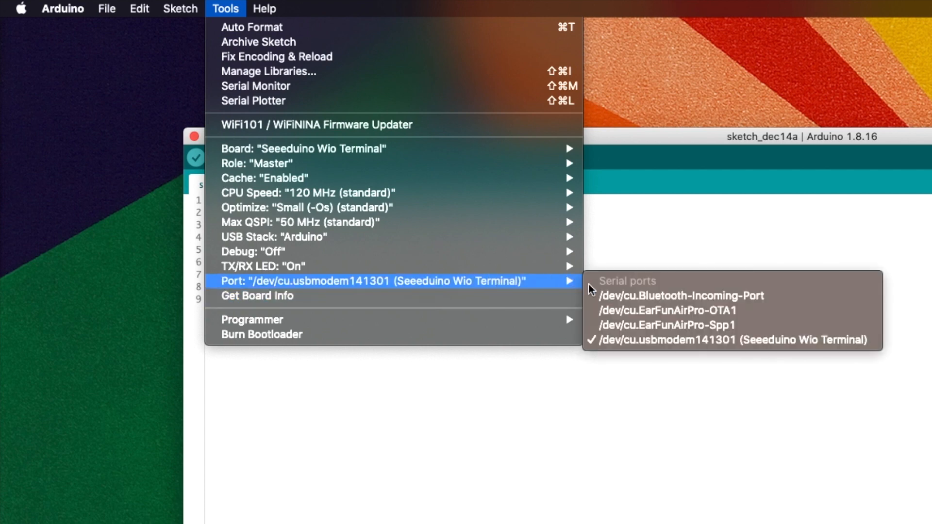
mouse_move(639, 310)
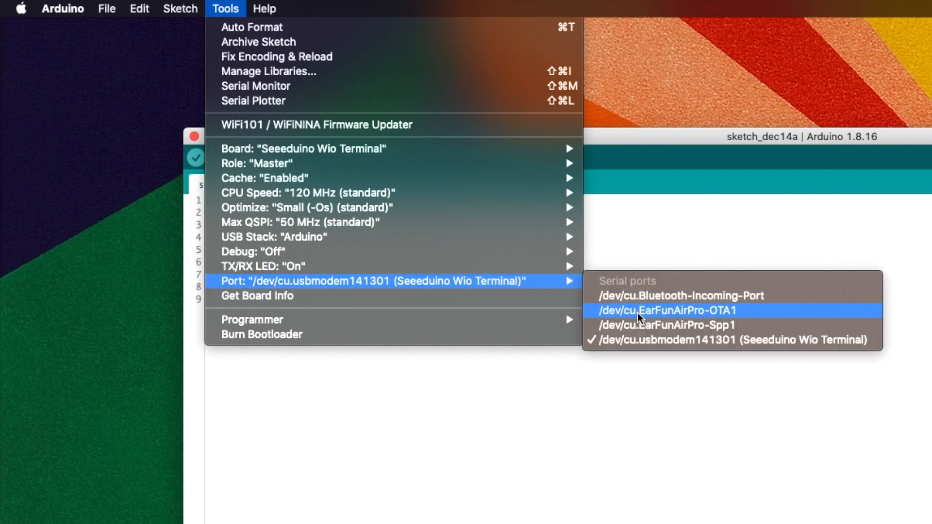
mouse_move(646, 350)
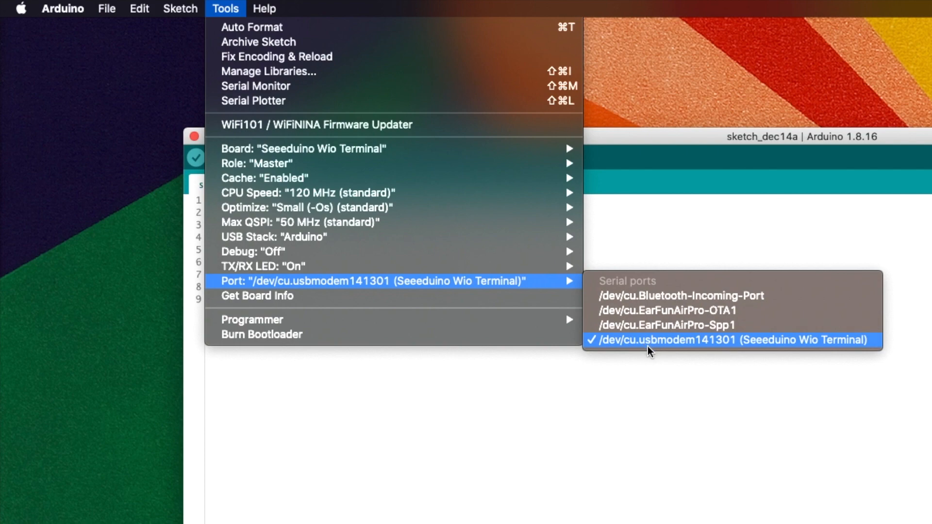
left_click(730, 340)
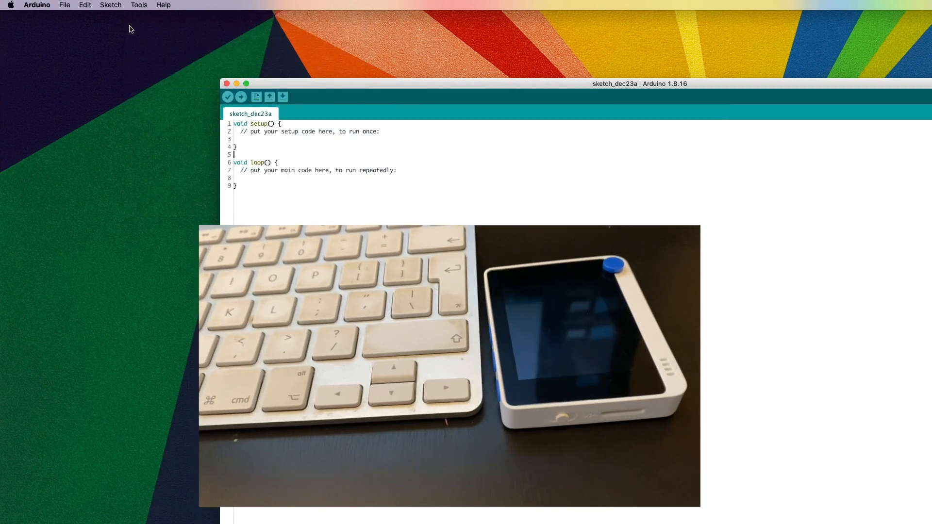
left_click(140, 5)
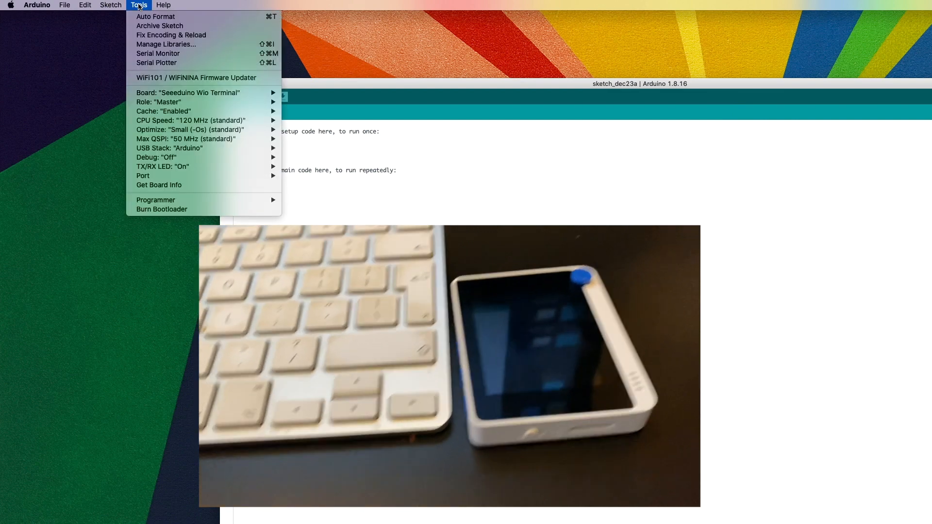
left_click(143, 175)
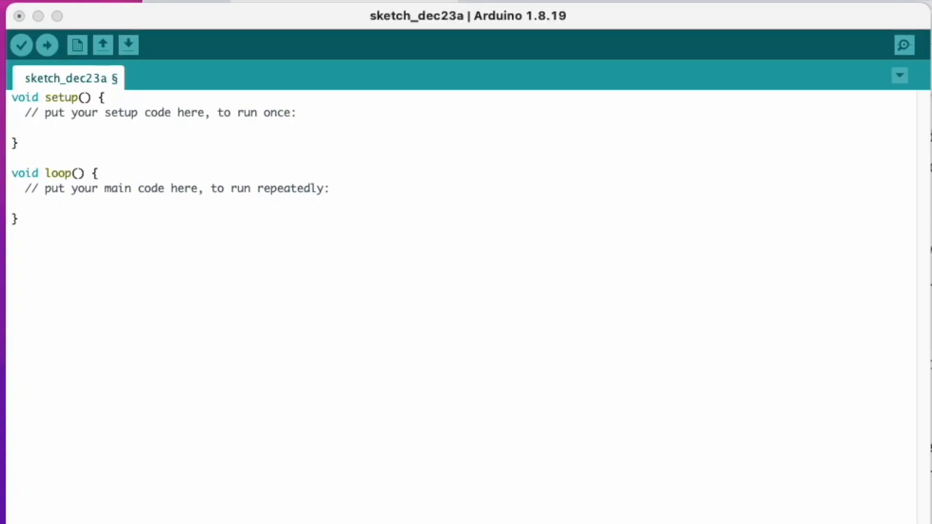
mouse_move(557, 14)
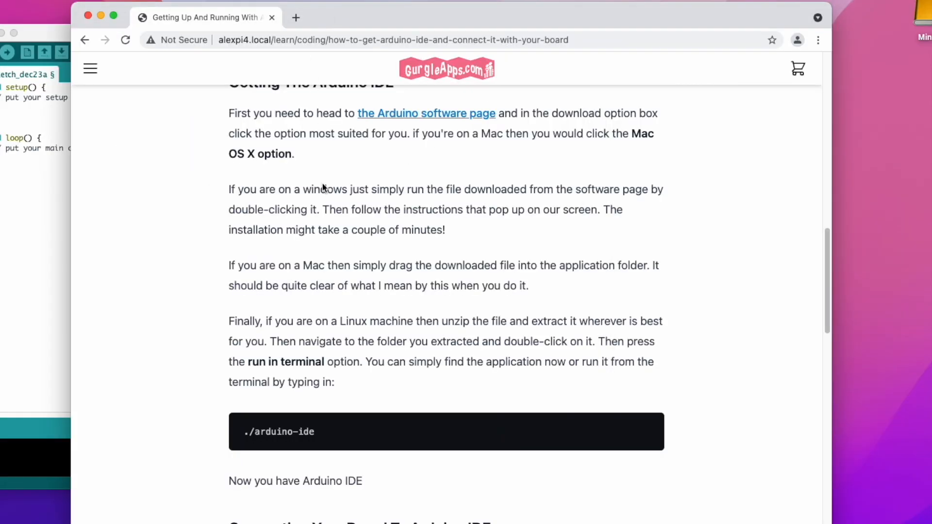
- Scroll to Running Code On Your Board and follow the 'Seeed Github Page' link
scroll("down", 3)
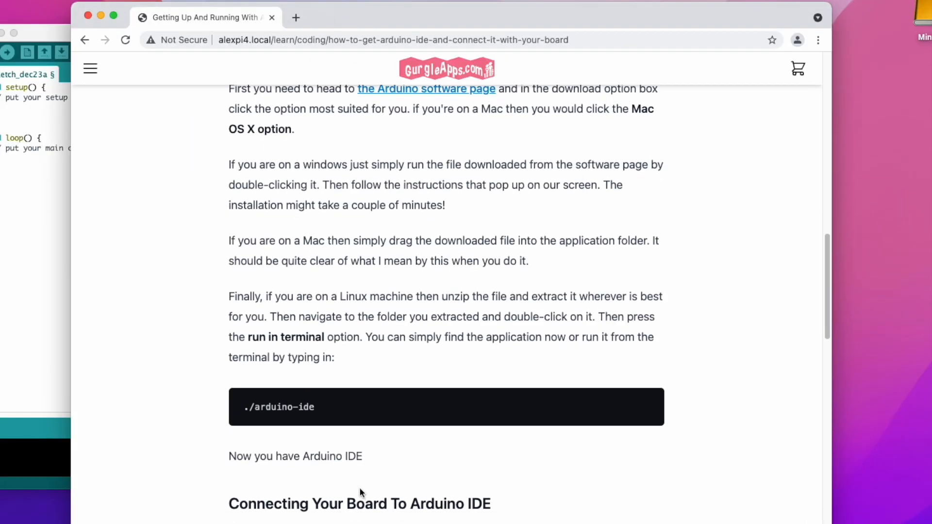
scroll("down", 3)
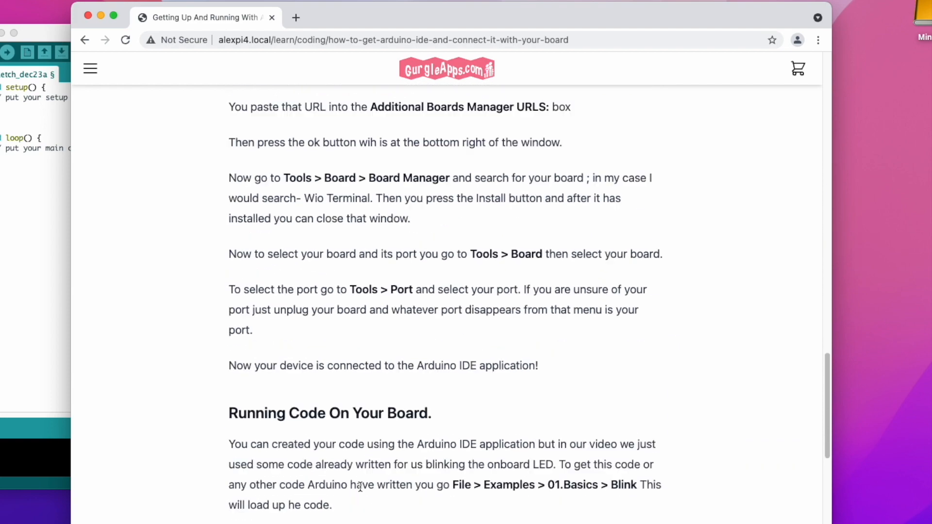
scroll("down", 3)
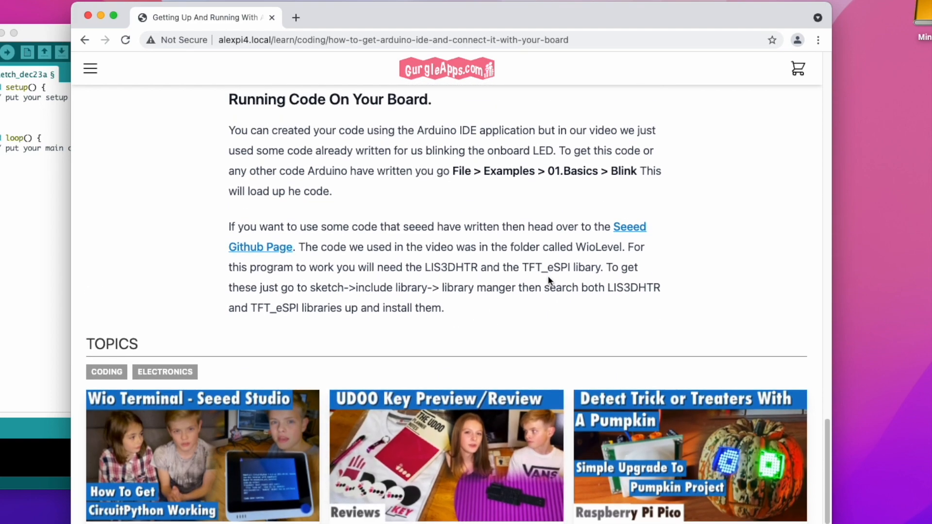
left_click(629, 227)
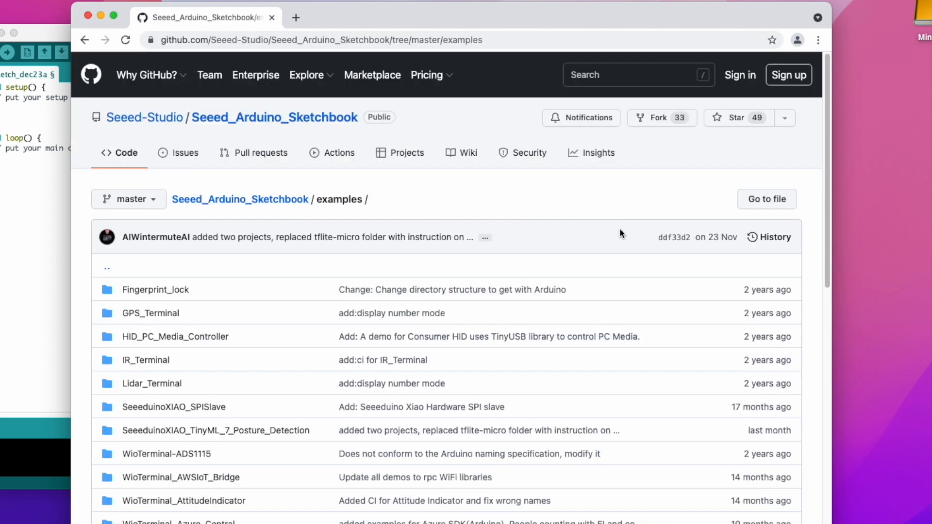
mouse_move(192, 301)
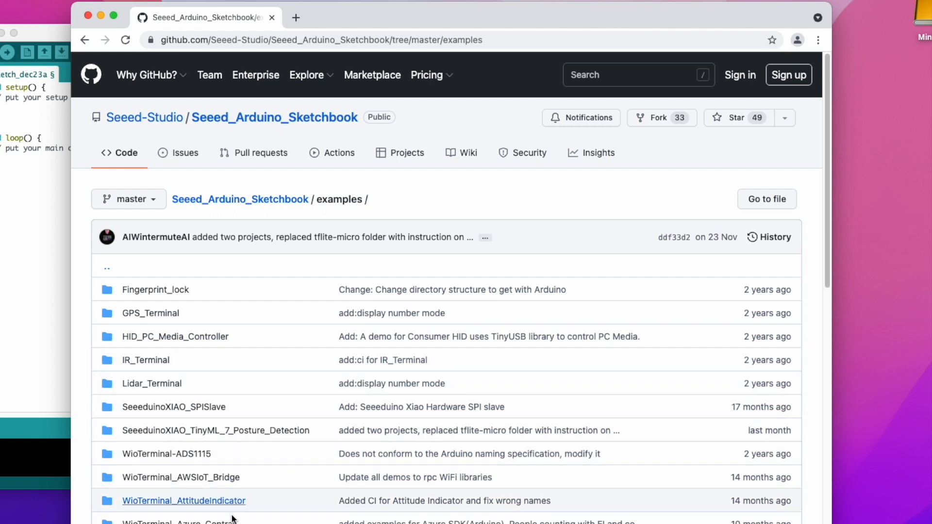
- Open the WioTerminal_Level folder, then WioTerminal_Level.ino, and scroll through its code
scroll("down", 3)
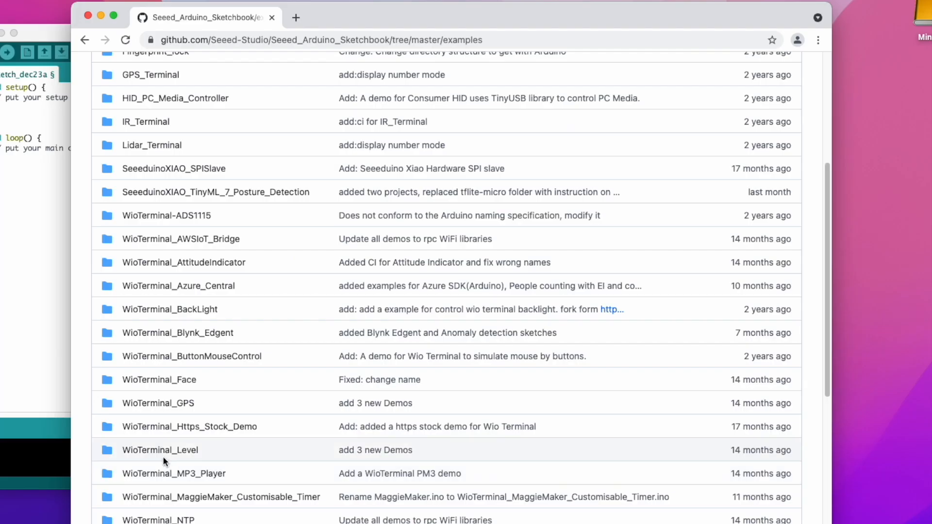
left_click(158, 449)
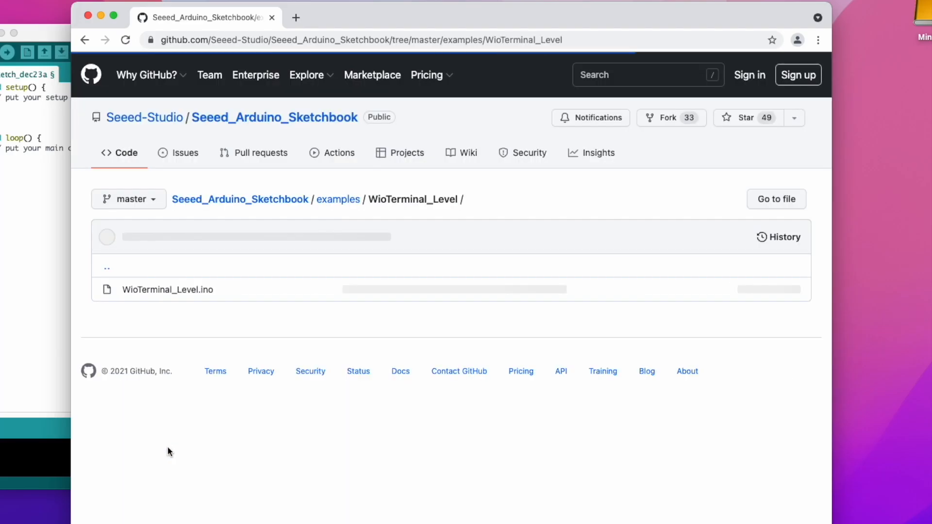
left_click(168, 290)
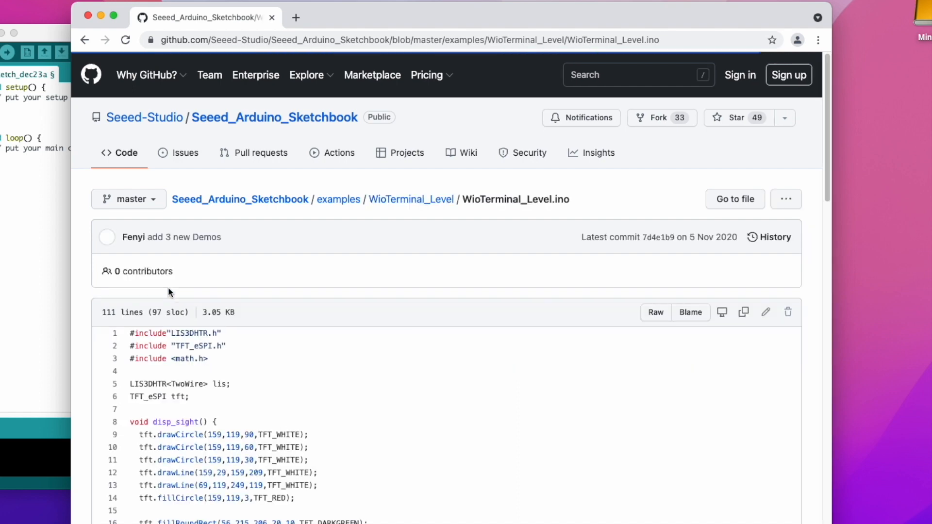
scroll("down", 3)
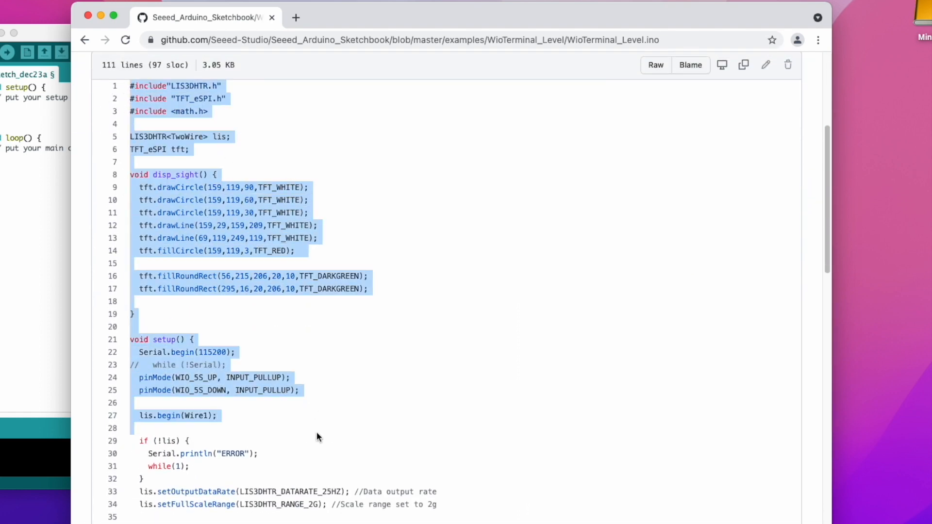
scroll("down", 3)
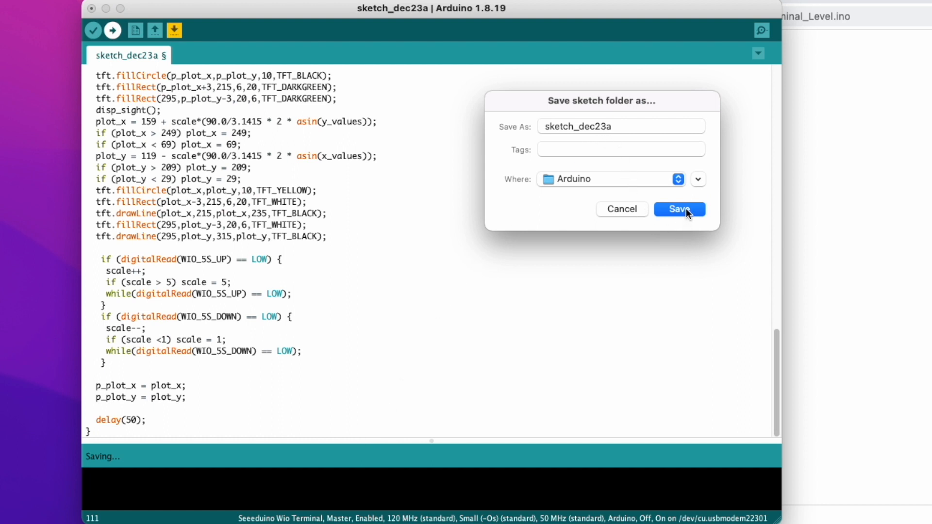
- Save the pasted sketch under the suggested name sketch_dec23a
left_click(679, 209)
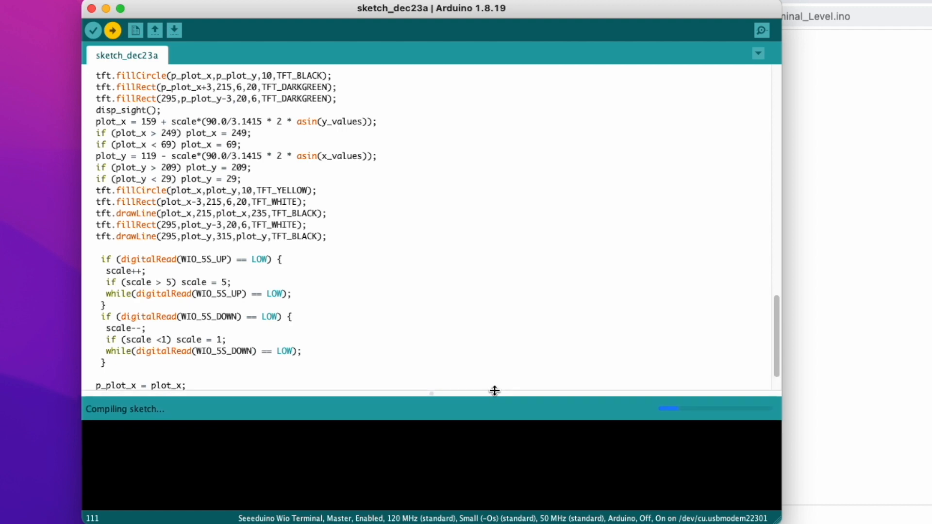
mouse_move(458, 427)
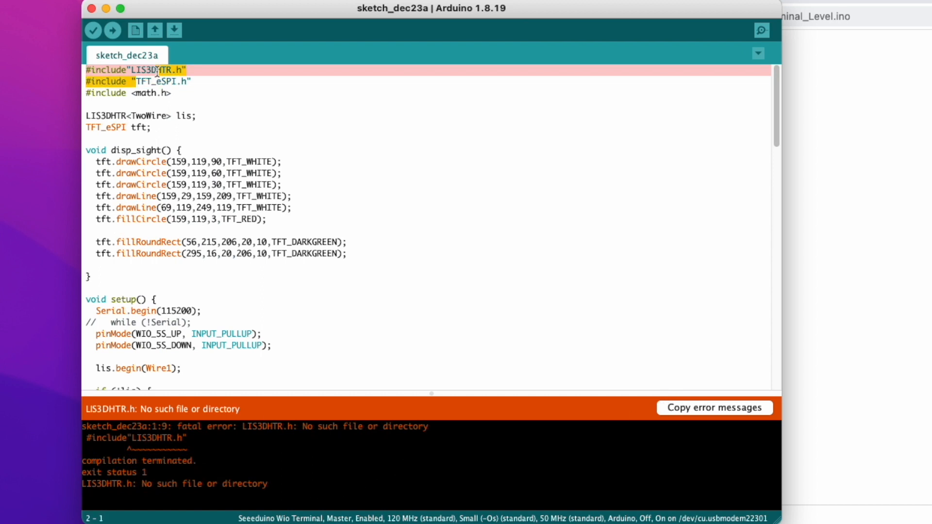
double_click(146, 69)
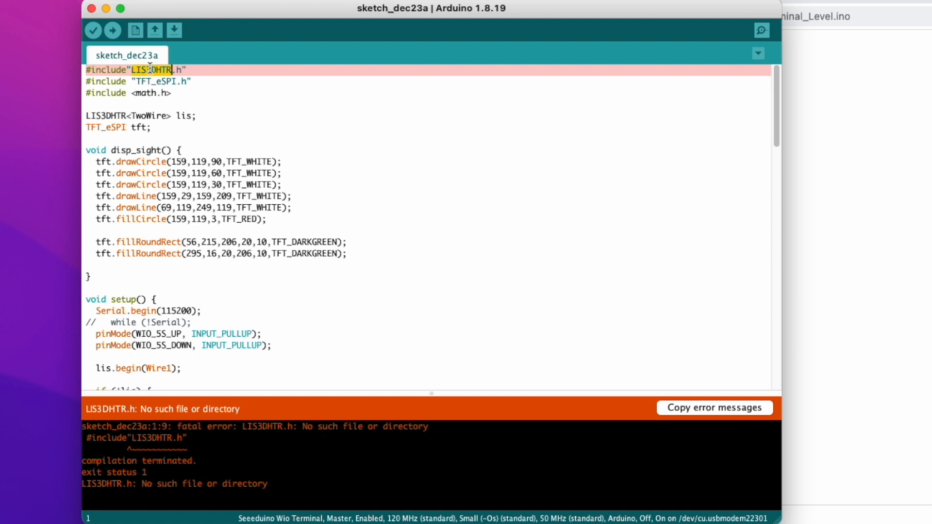
left_click(165, 8)
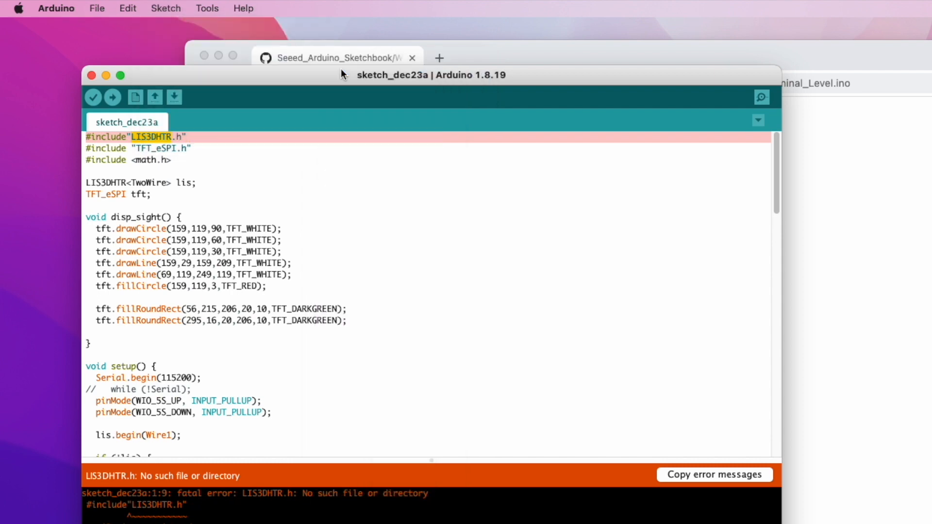
type("LIS3DHTR")
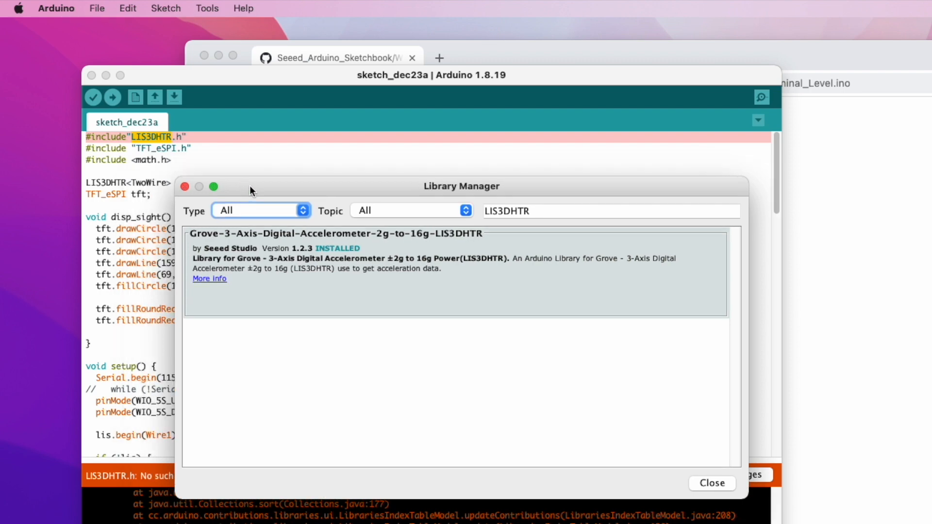
left_click_drag(461, 186, 754, 251)
type("tft_espi")
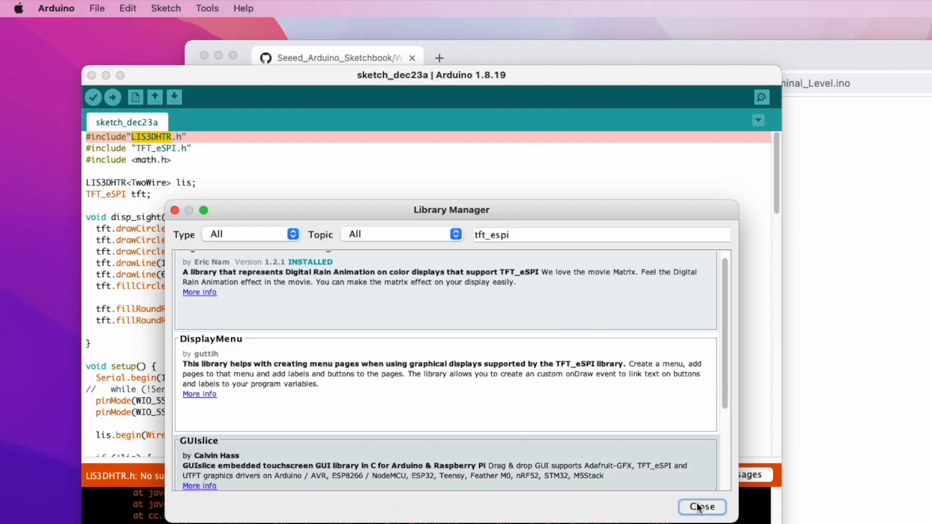
left_click(701, 508)
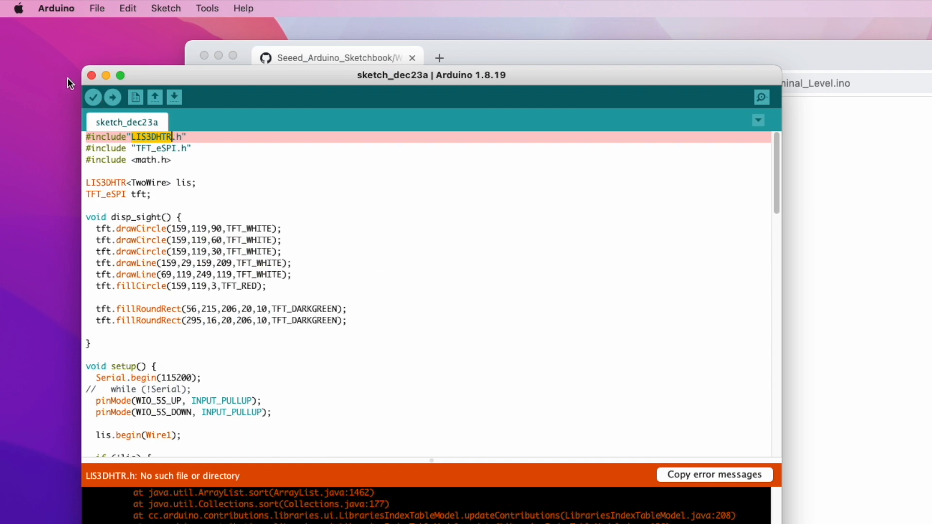
left_click(112, 31)
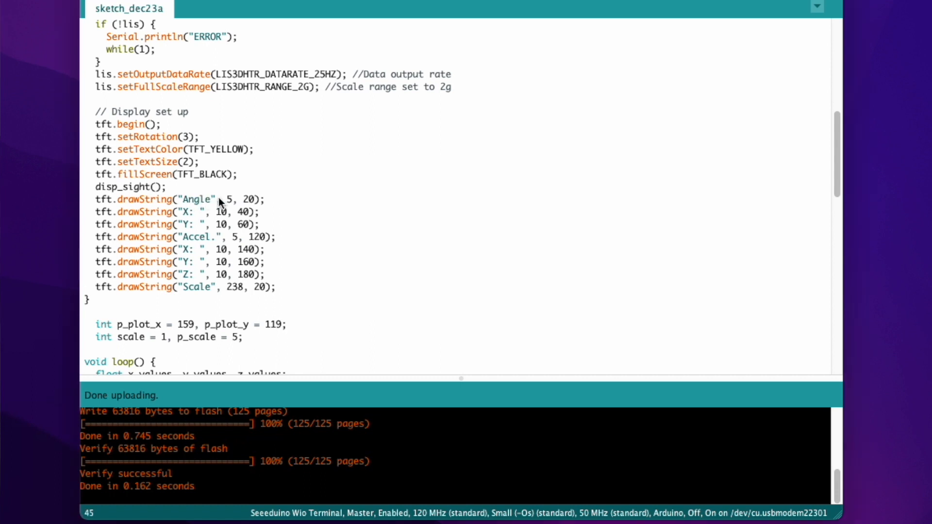
- Change the display label to 'Angle gurgle' and upload the sketch
type("gurgle")
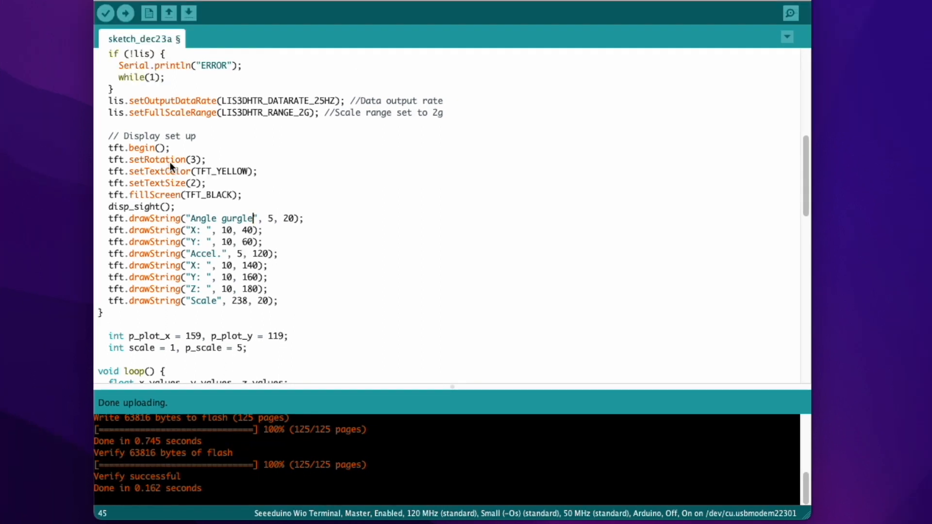
left_click(125, 13)
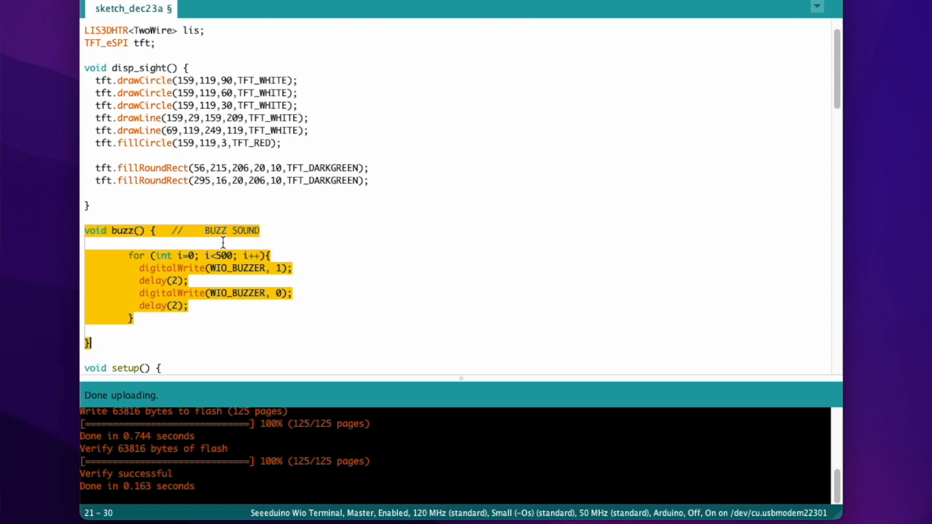
- Check the buzz() loop's 500-repetition limit and scroll down
left_click(209, 256)
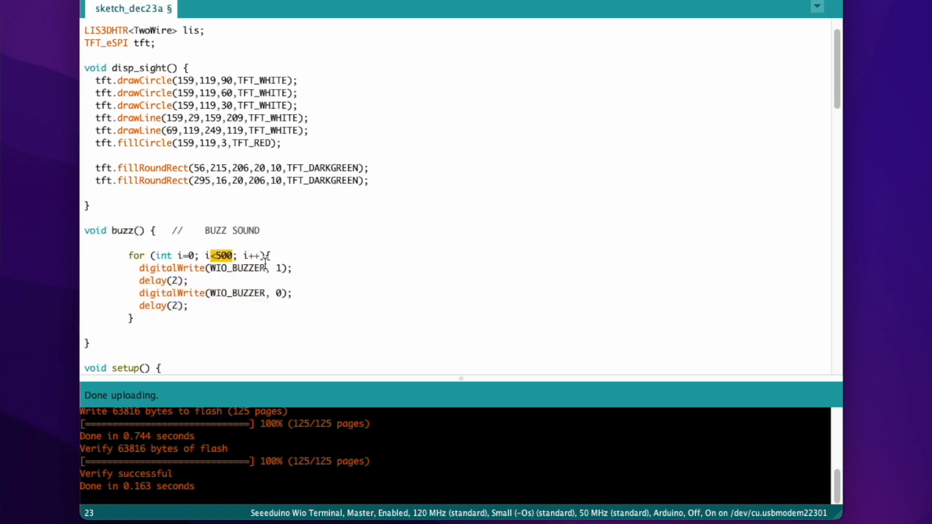
mouse_move(240, 298)
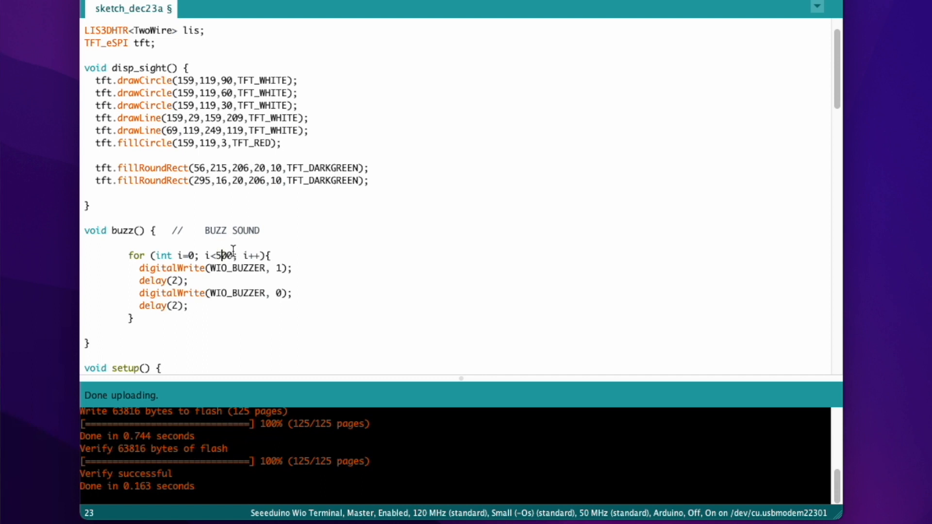
scroll("down", 3)
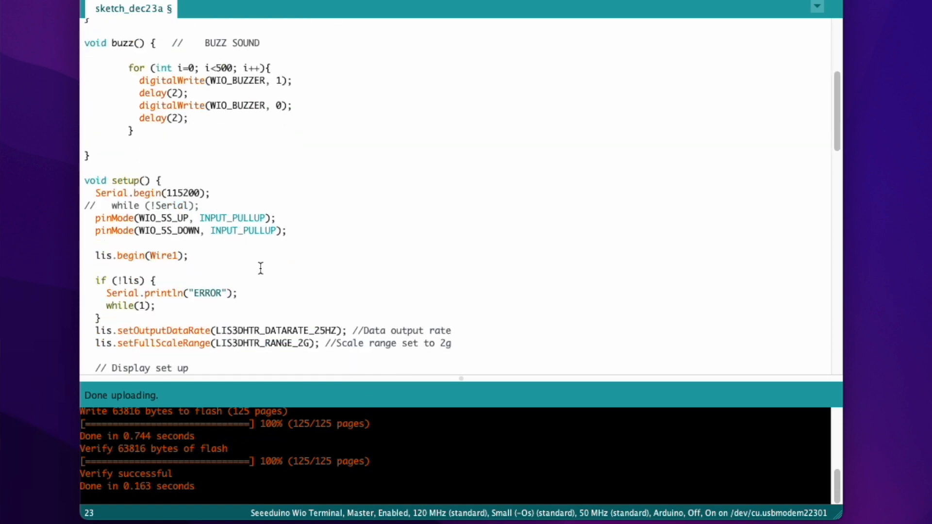
- Type pinMode(WIO_BUZZER, OUTPUT); in setup() after the setFullScaleRange line
scroll("down", 3)
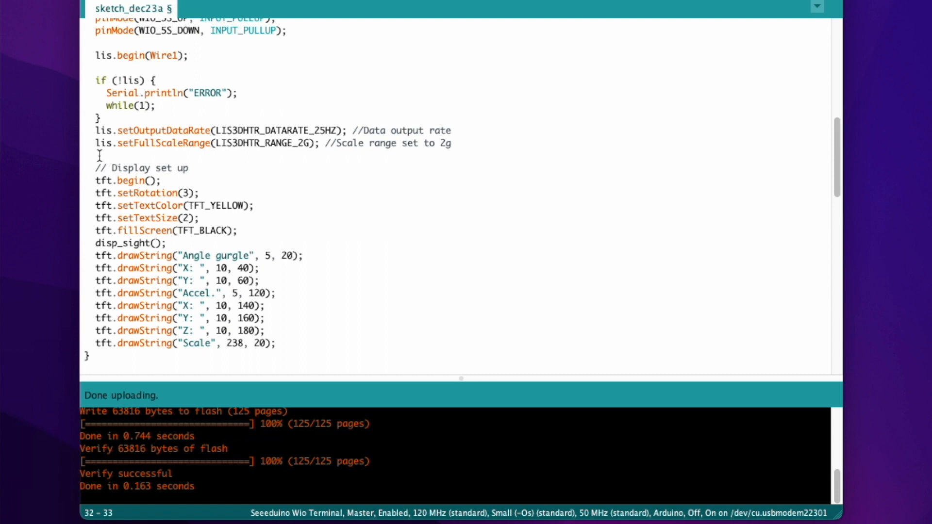
type("pinMode(WIO_BUZZER, OUTPUT);")
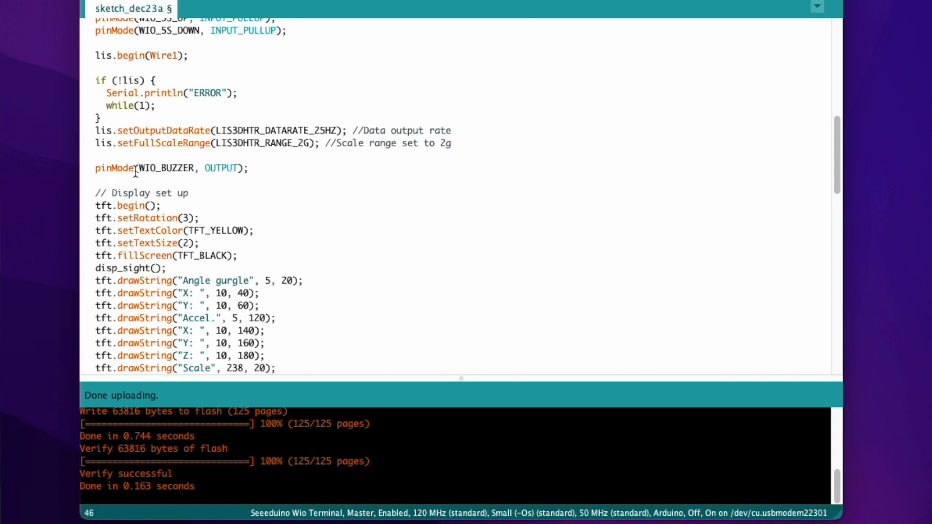
double_click(168, 168)
type("i")
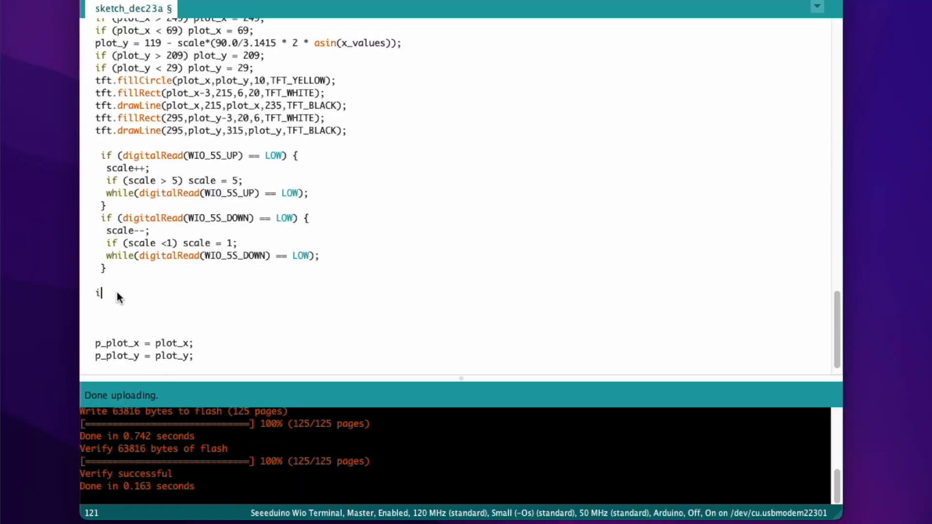
- Type 'if (x_values>0.5){' in loop() and begin a buzz call inside it
type("f (")
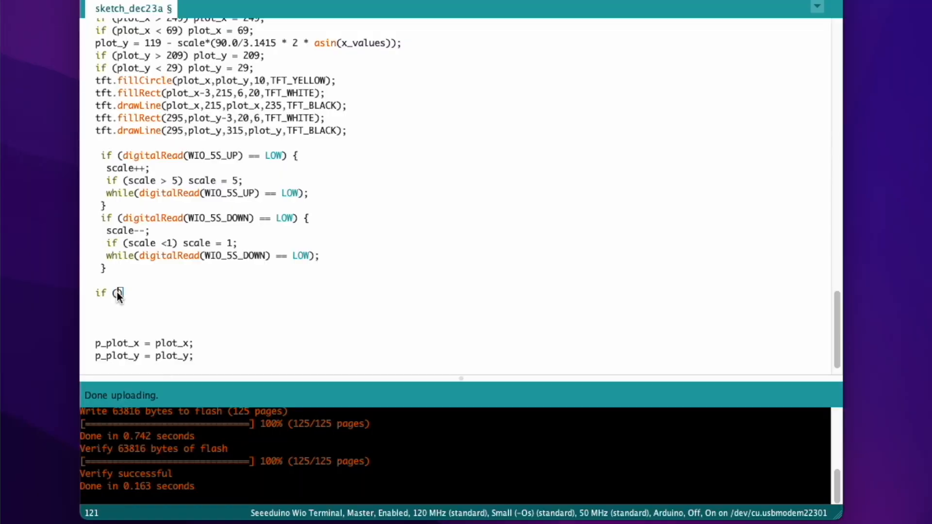
type("x_va")
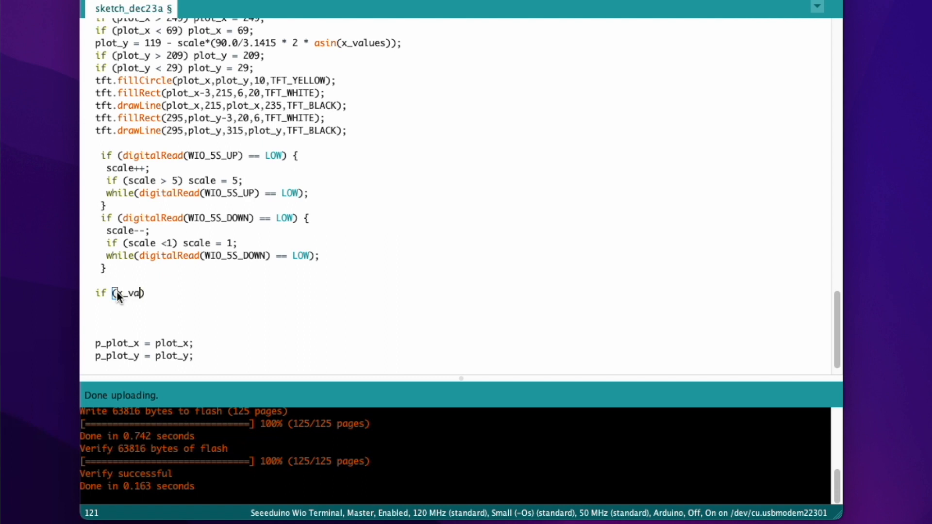
type("ues")
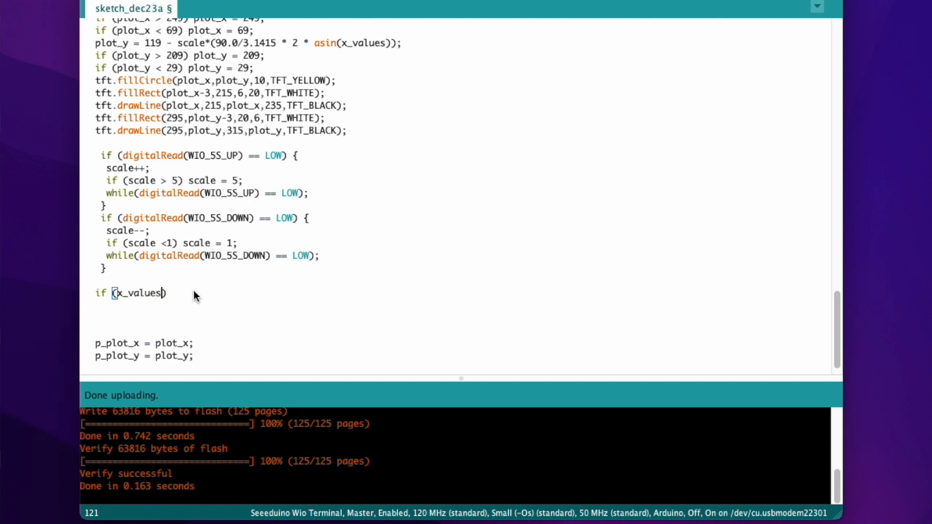
type(">0.")
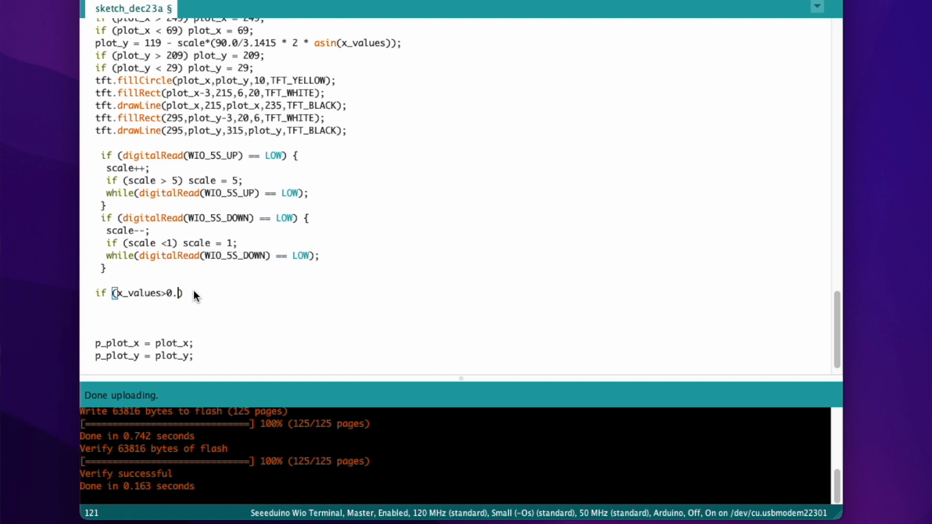
type("5")
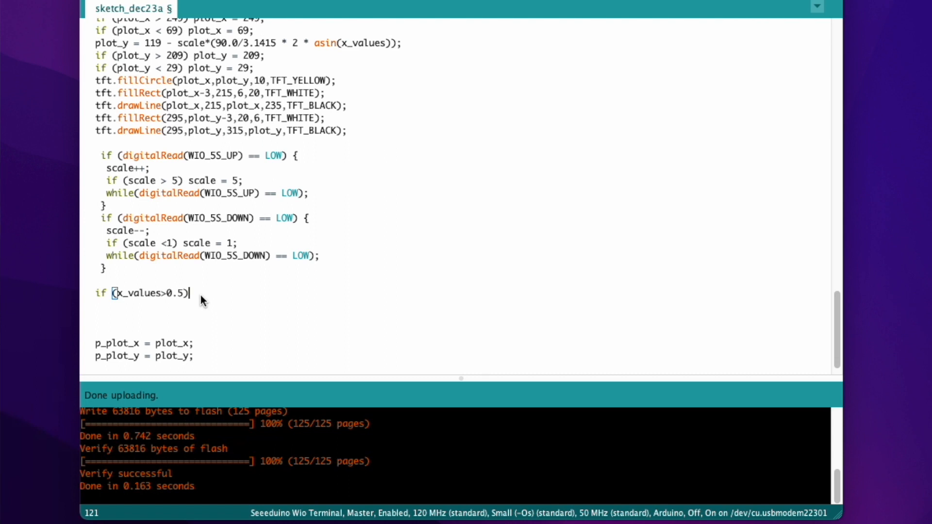
type("{")
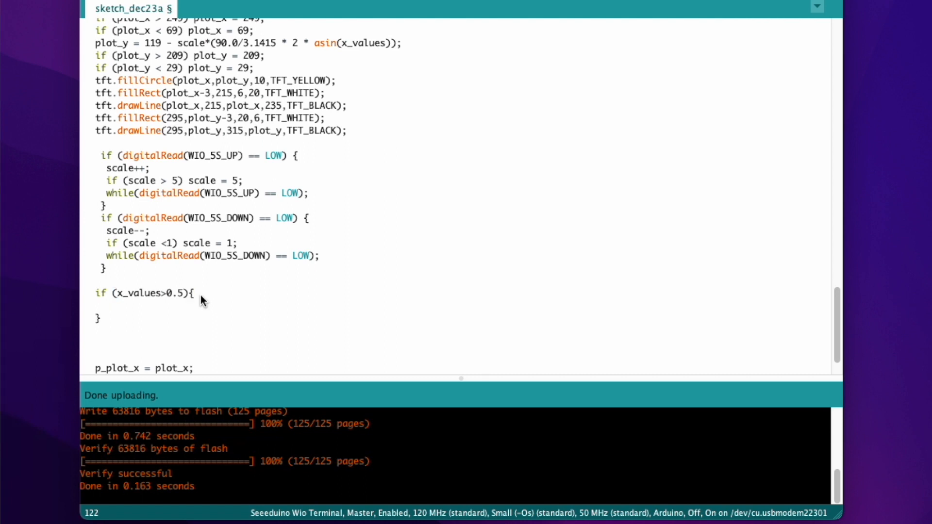
type("buzz")
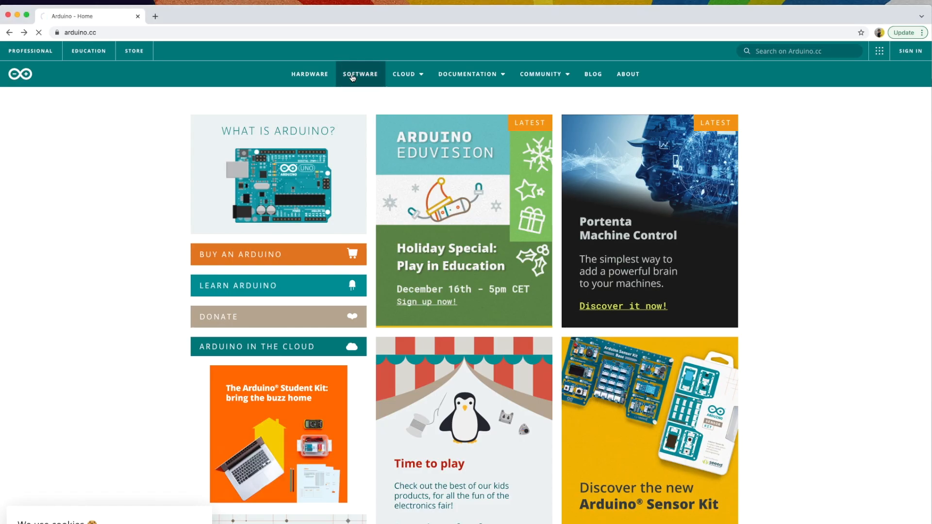
- Download the Arduino 1.8.16 macOS zip from arduino.cc and open Arduino.app from it
left_click(360, 74)
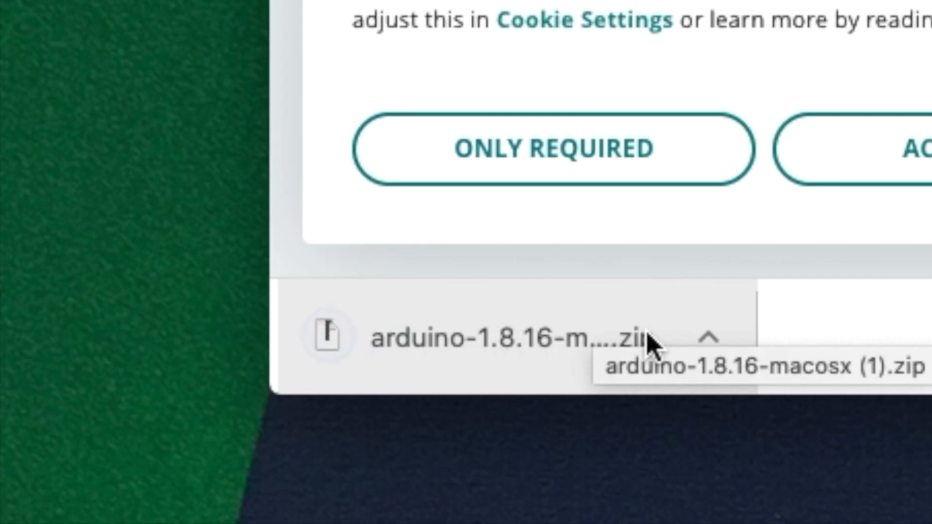
left_click(505, 339)
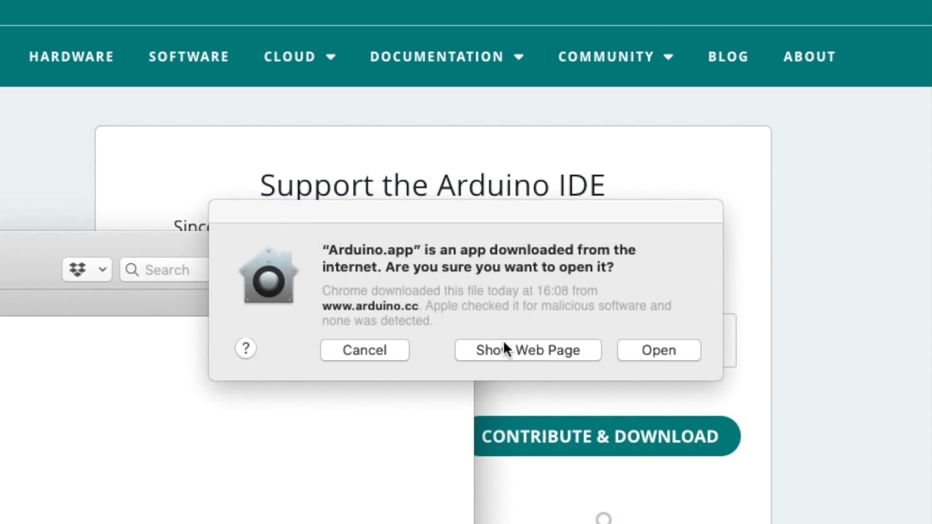
mouse_move(657, 343)
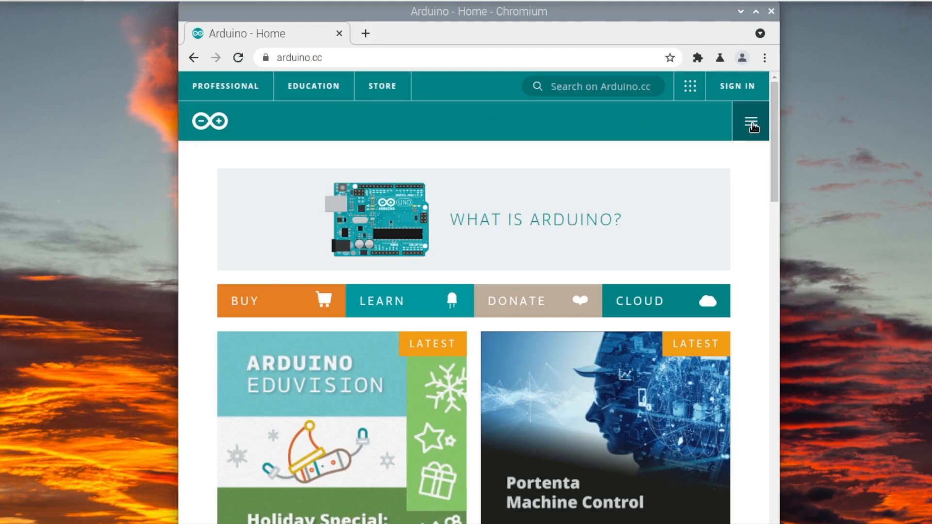
- Use arduino.cc's navigation menu to start downloading the Linux Arduino IDE tar.xz archive
left_click(750, 121)
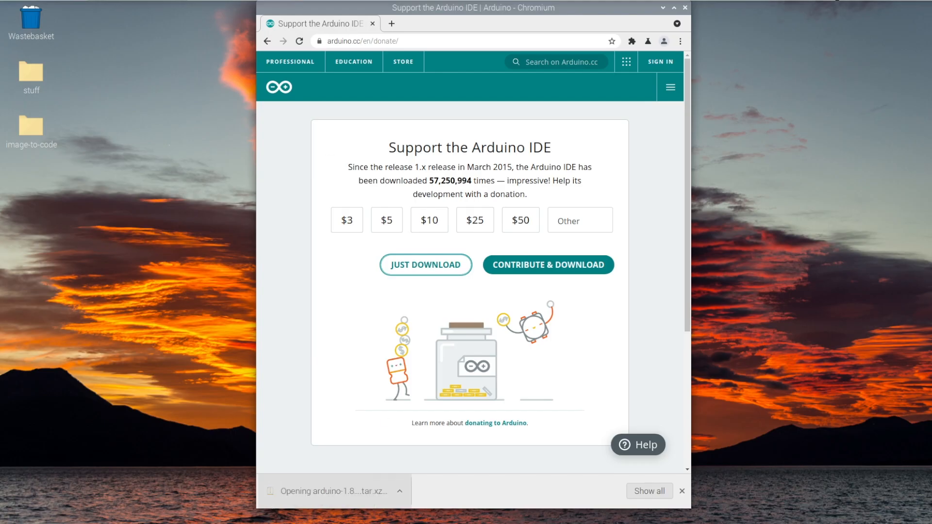
- Extract arduino-1.8.16 to the Desktop, run install.sh, and launch the Arduino IDE shortcut
left_click(331, 490)
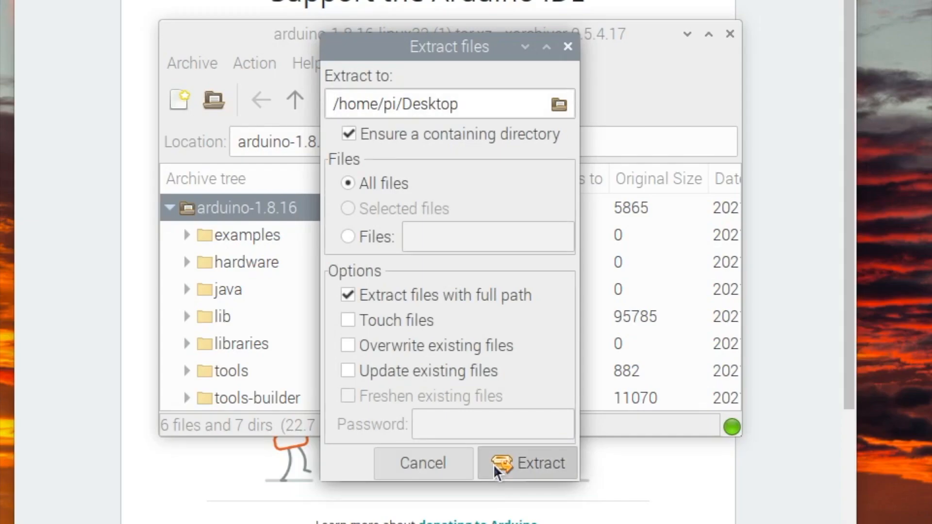
left_click(540, 462)
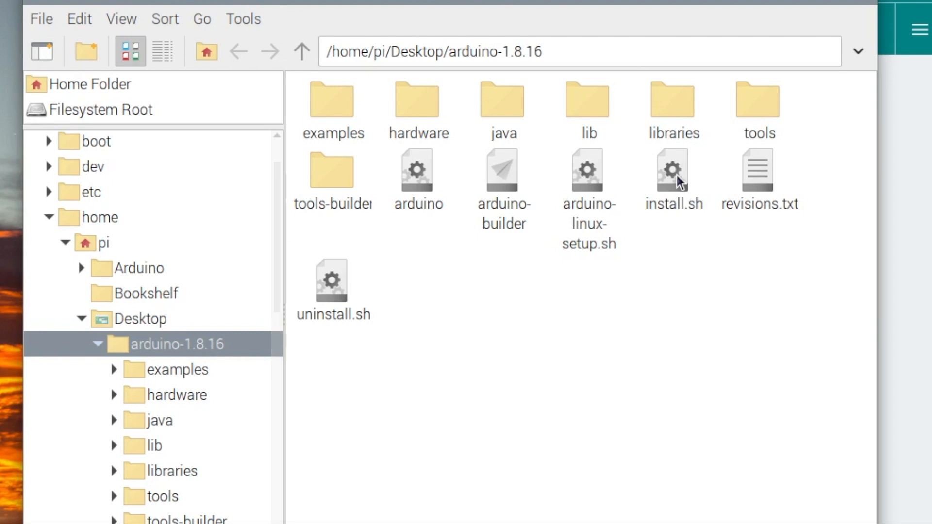
mouse_move(674, 206)
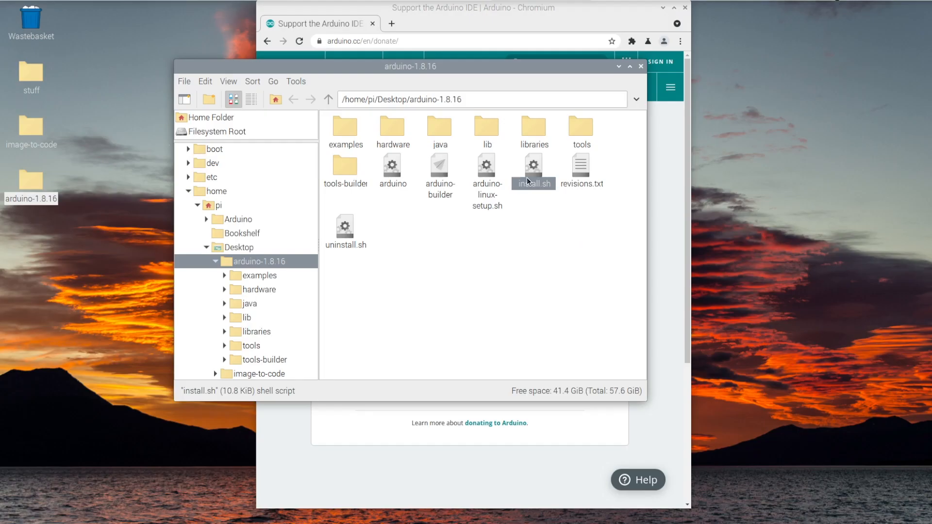
double_click(532, 170)
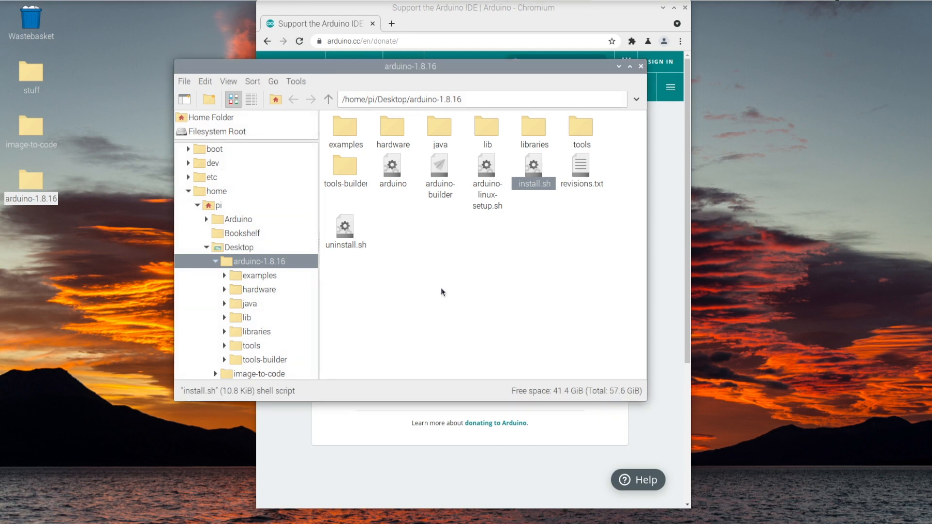
double_click(532, 171)
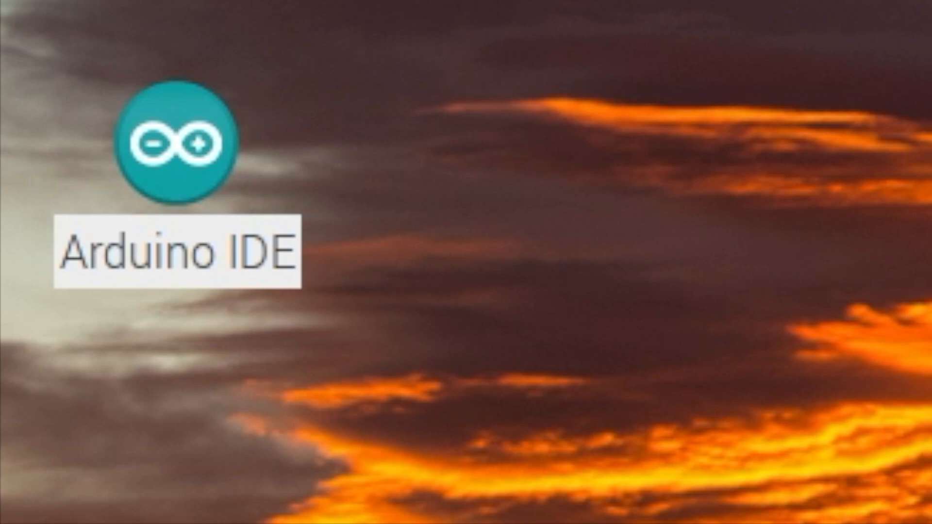
double_click(175, 146)
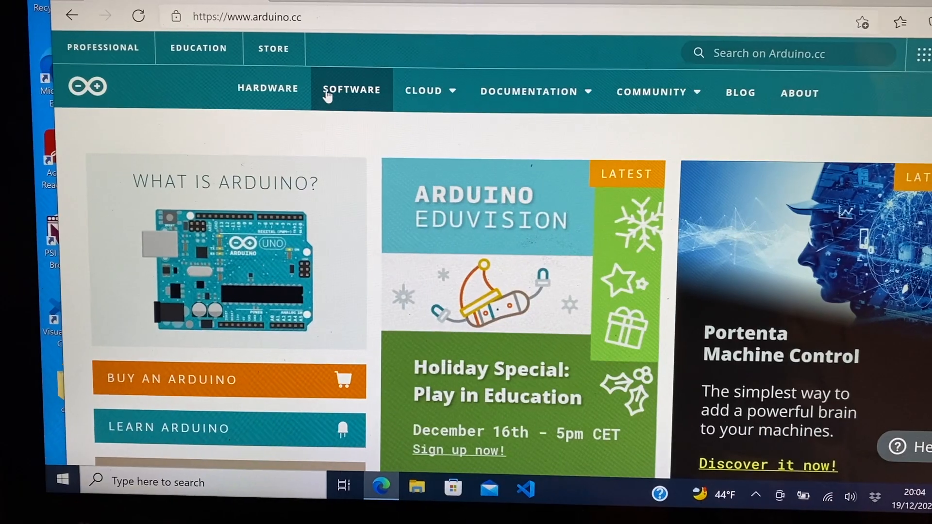
- Download the Arduino 1.8.18 Windows installer (Win 7 and newer) from arduino.cc
left_click(352, 89)
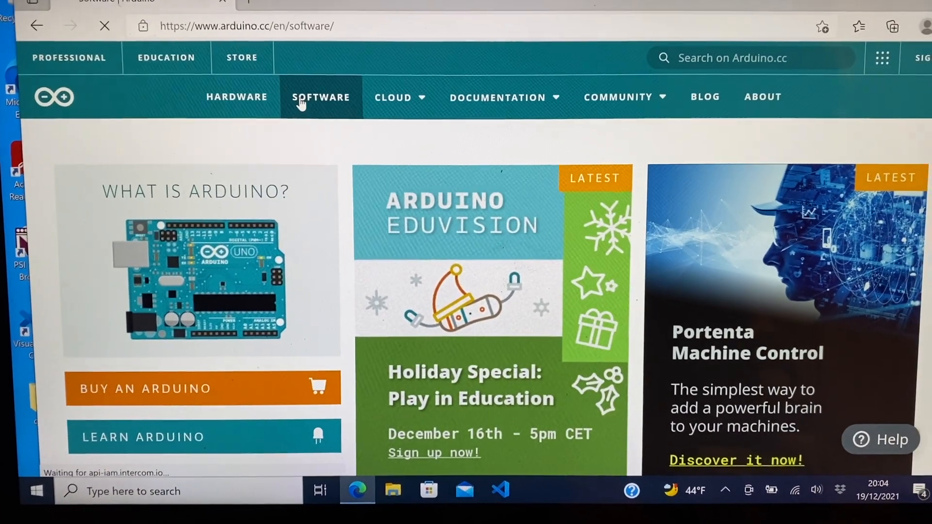
left_click(320, 97)
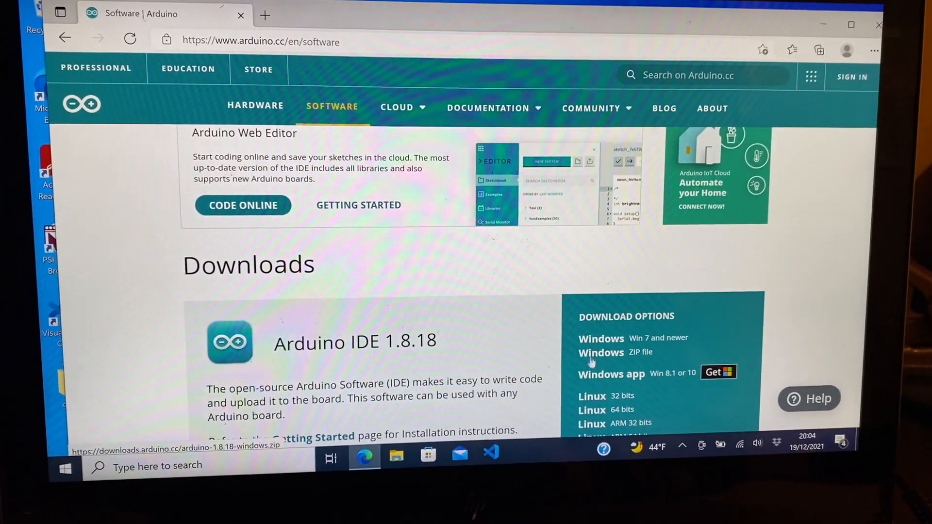
left_click(601, 352)
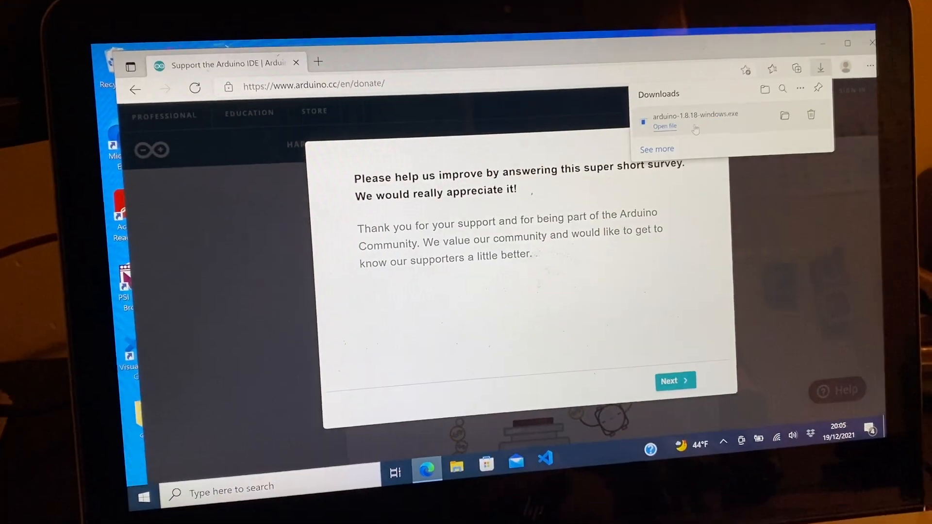
- Run arduino-1.8.18-windows.exe, allow changes, accept the licence and keep all components
left_click(663, 126)
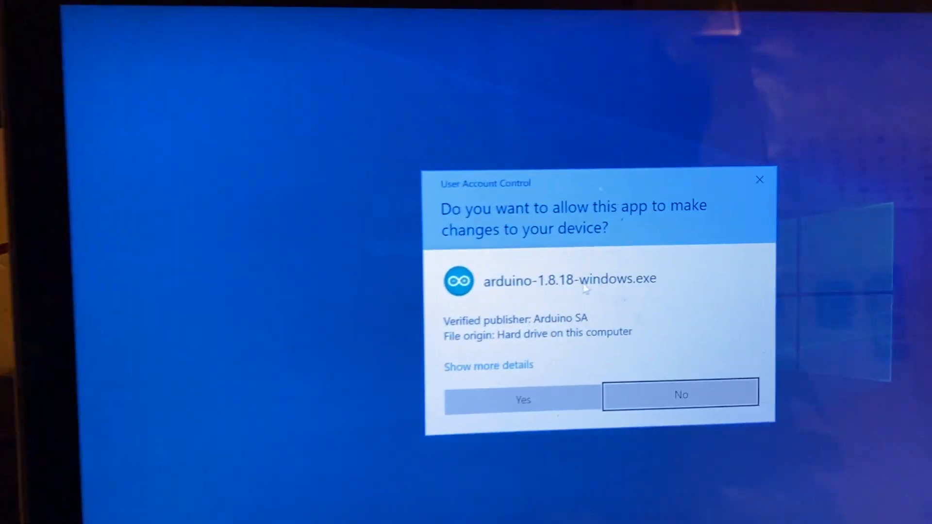
left_click(522, 399)
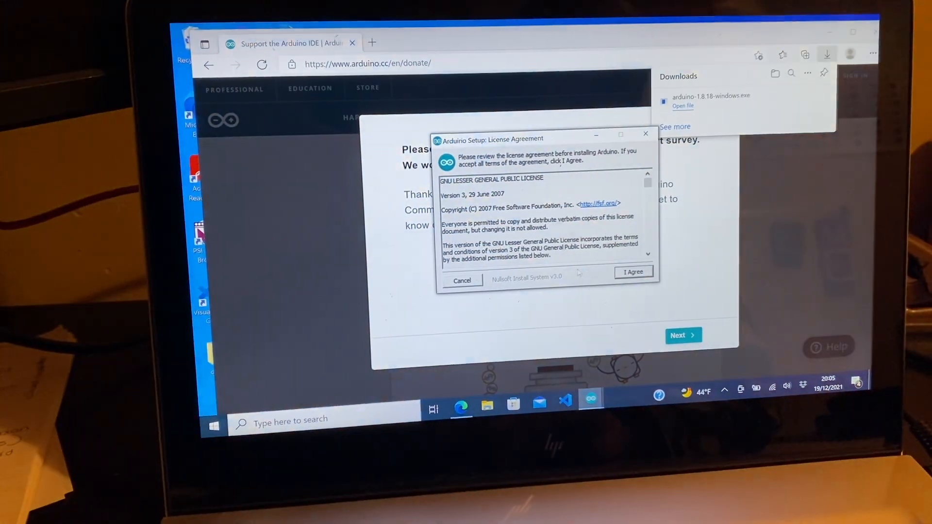
left_click(633, 272)
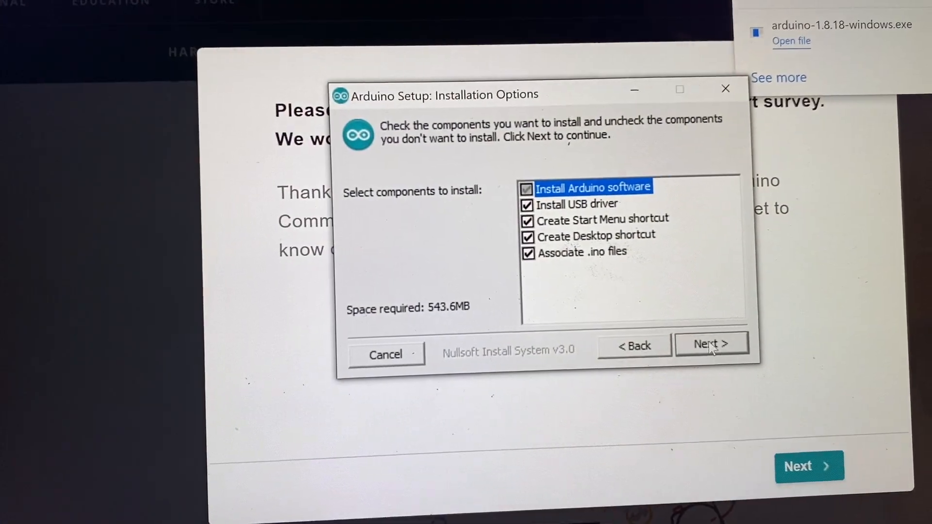
left_click(711, 344)
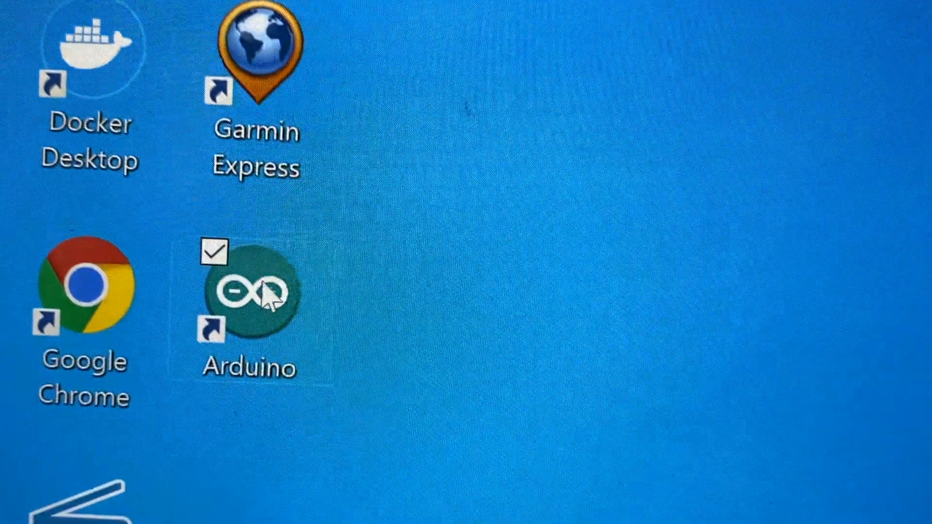
- Launch Arduino from the desktop shortcut and allow its Java runtime through the Windows firewall
double_click(248, 291)
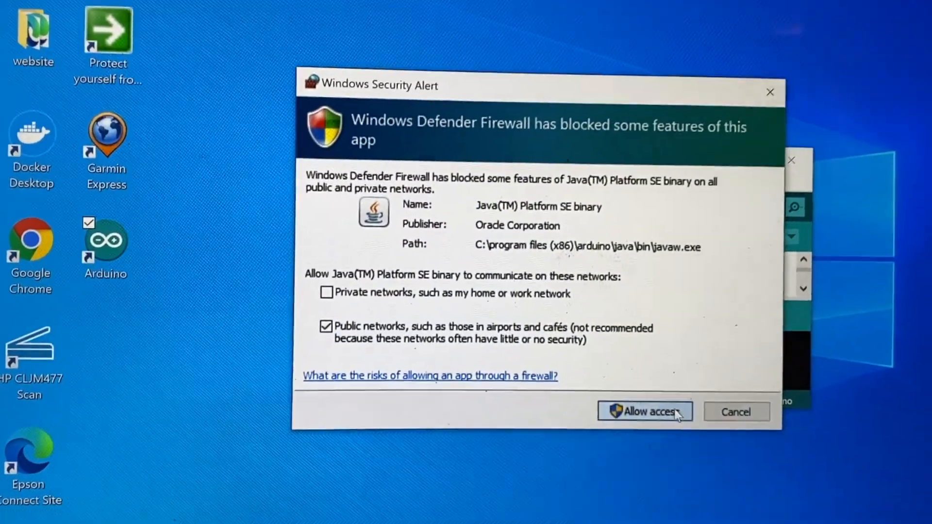
left_click(644, 411)
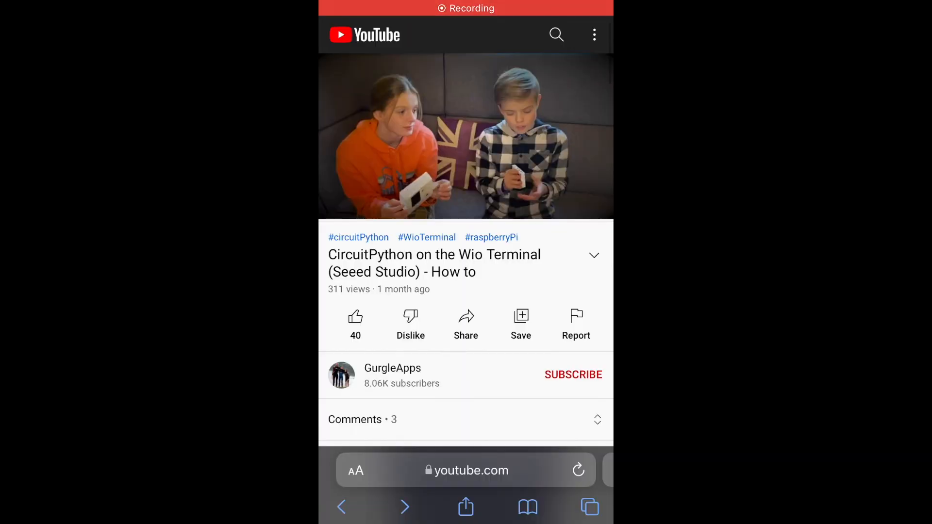
- Follow the GurgleApps link to gurgleapps.com and scroll through its projects and apps
left_click(572, 374)
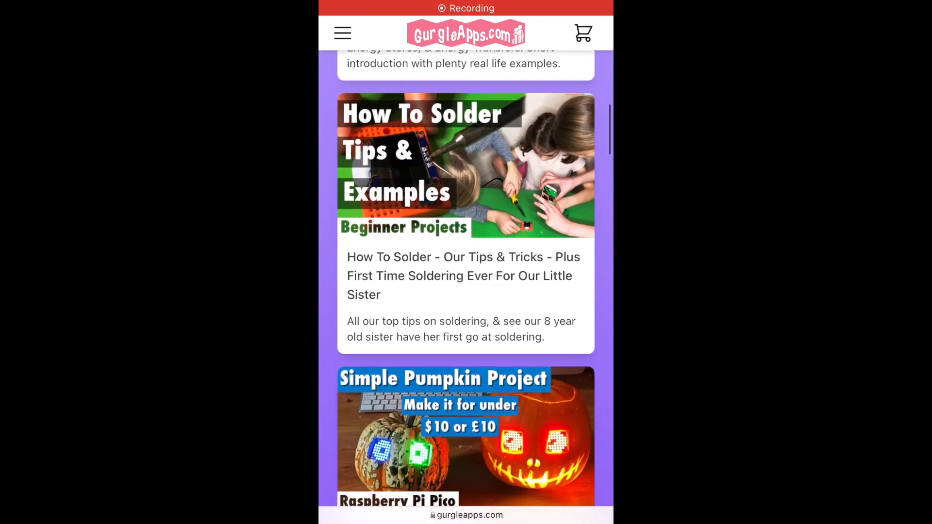
scroll("down", 3)
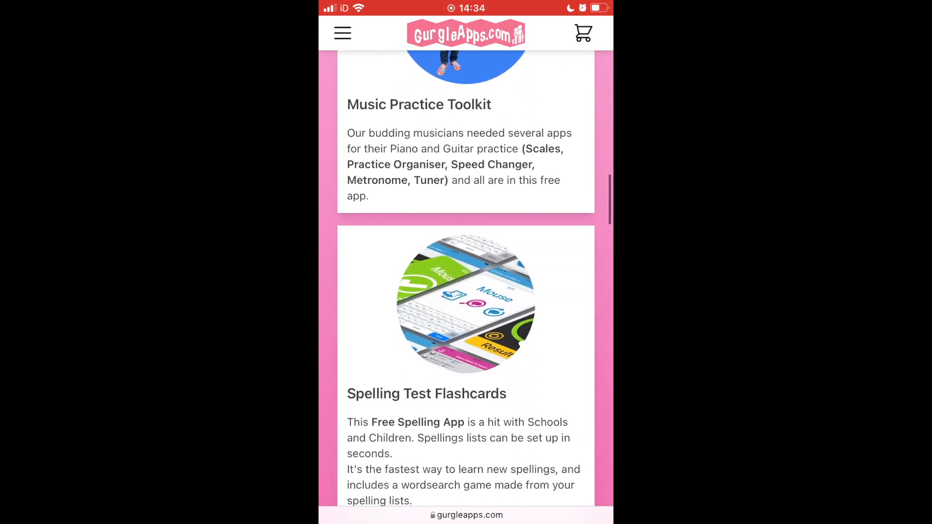